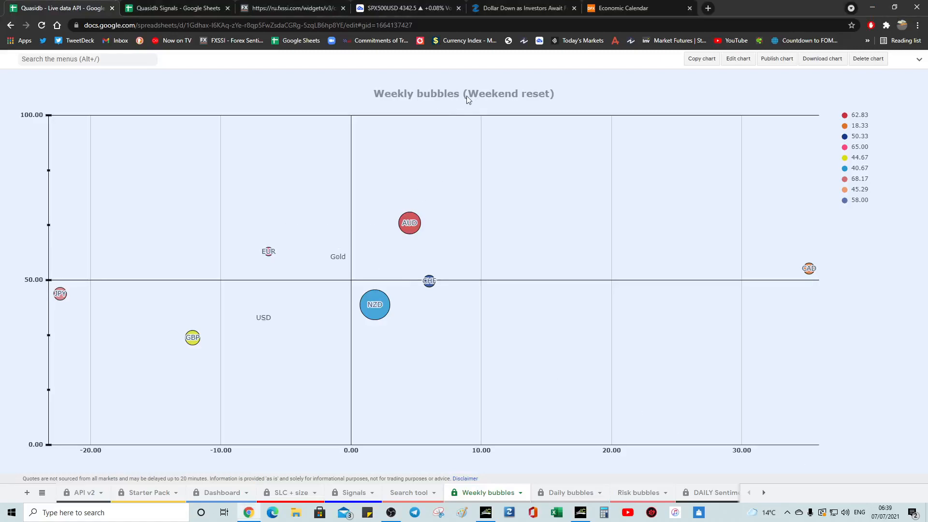
{"action": "mouse_move", "coordinate": [350, 230]}
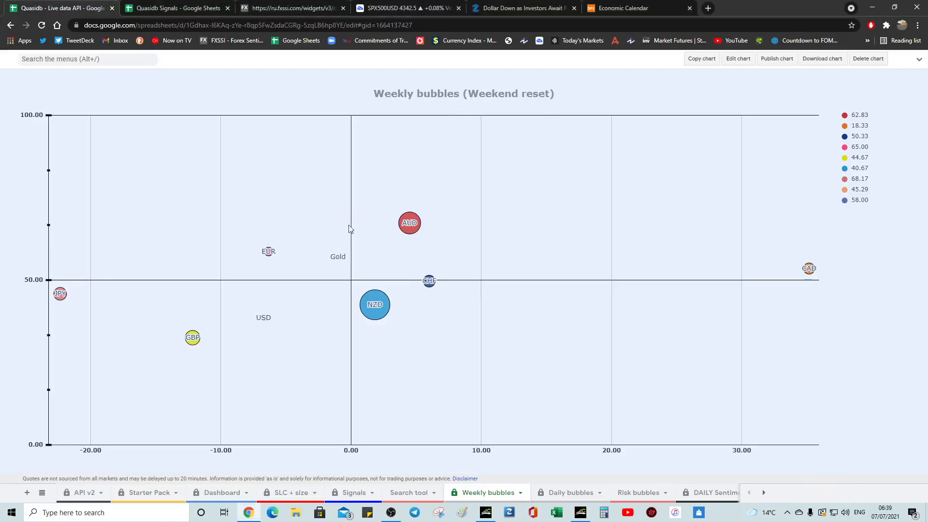
{"action": "mouse_move", "coordinate": [346, 234]}
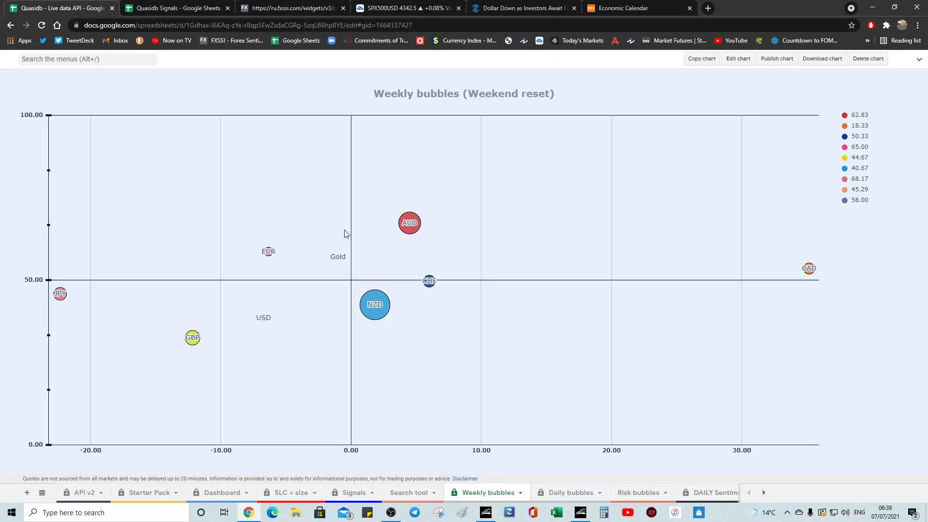
{"action": "mouse_move", "coordinate": [248, 131]}
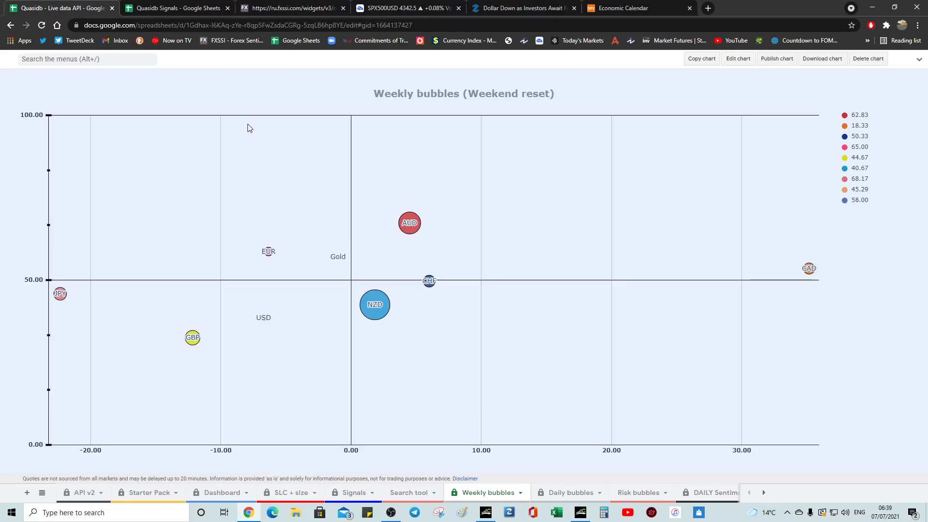
{"action": "mouse_move", "coordinate": [220, 180]}
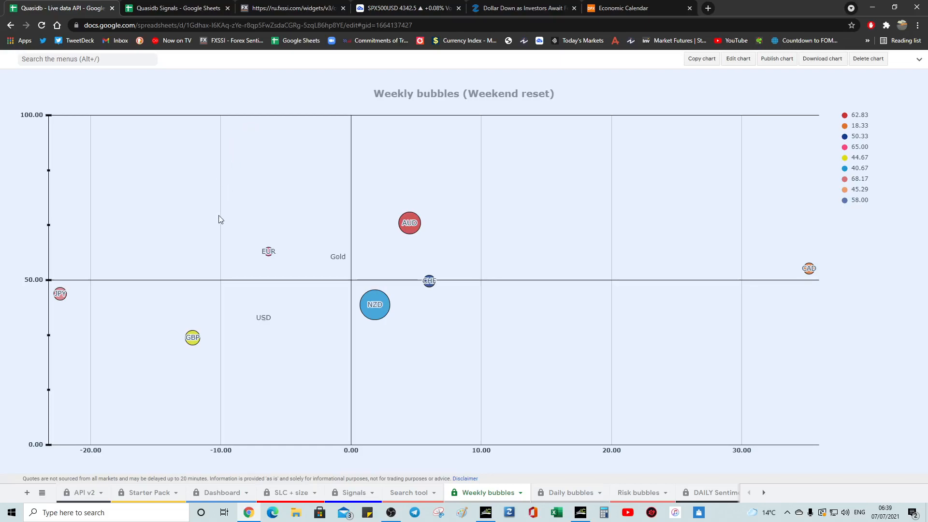
{"action": "mouse_move", "coordinate": [233, 197]}
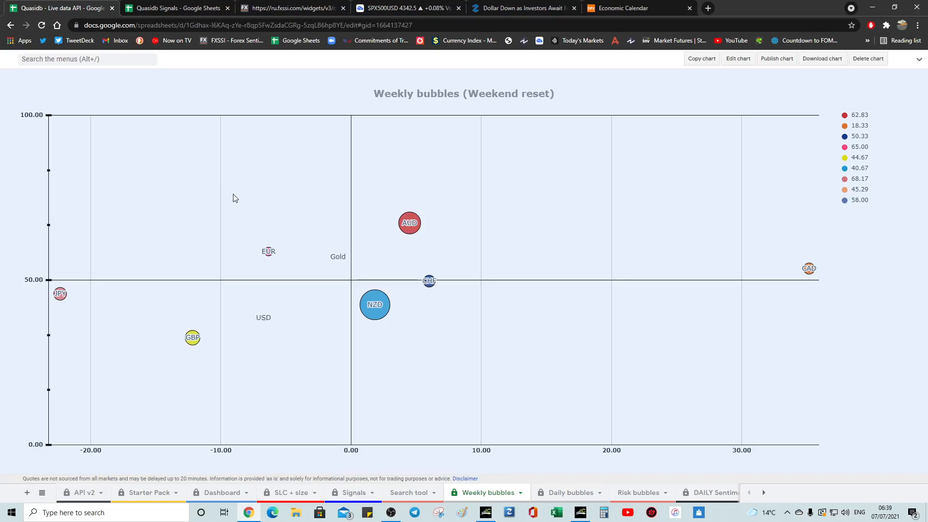
{"action": "mouse_move", "coordinate": [224, 182]}
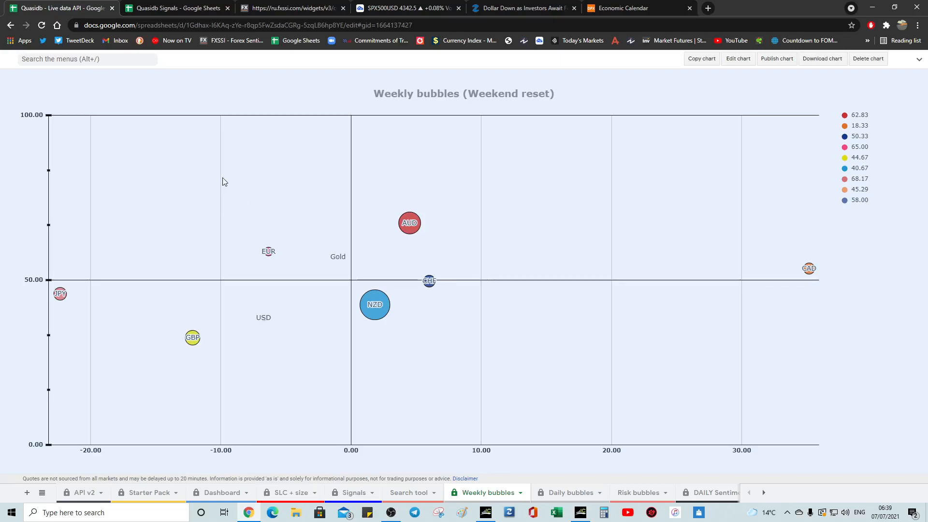
{"action": "mouse_move", "coordinate": [252, 279]}
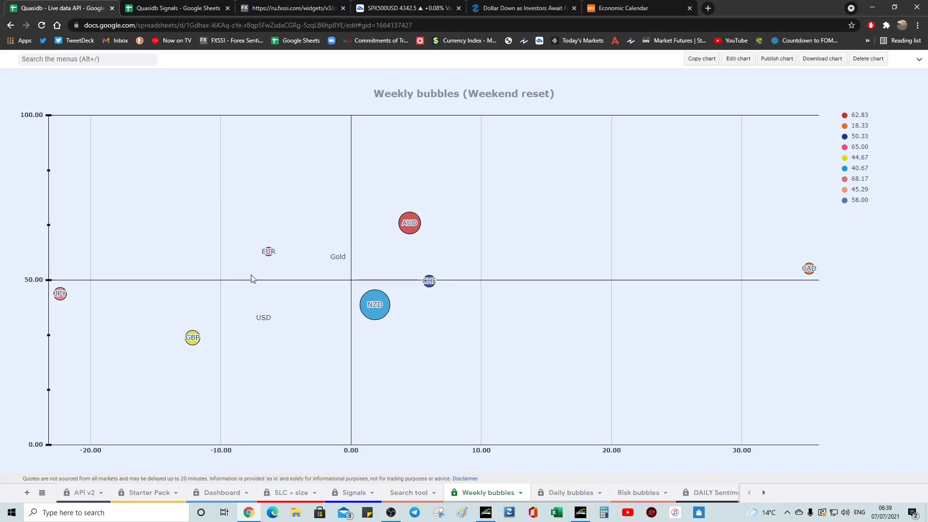
{"action": "mouse_move", "coordinate": [215, 344]}
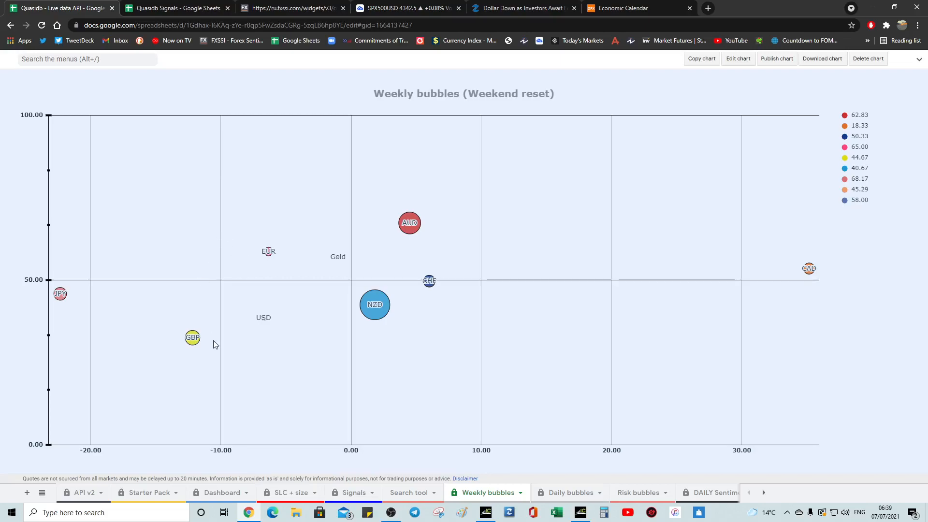
{"action": "mouse_move", "coordinate": [230, 326]}
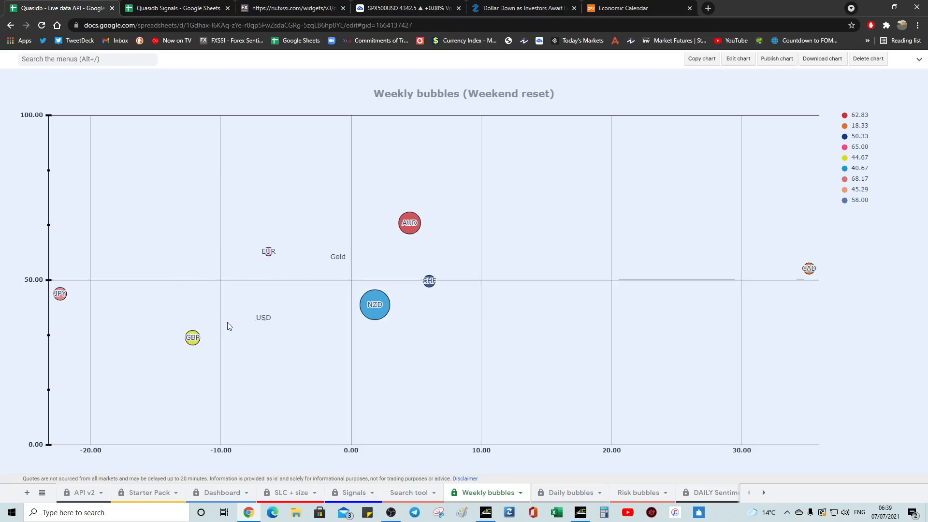
{"action": "mouse_move", "coordinate": [265, 320]}
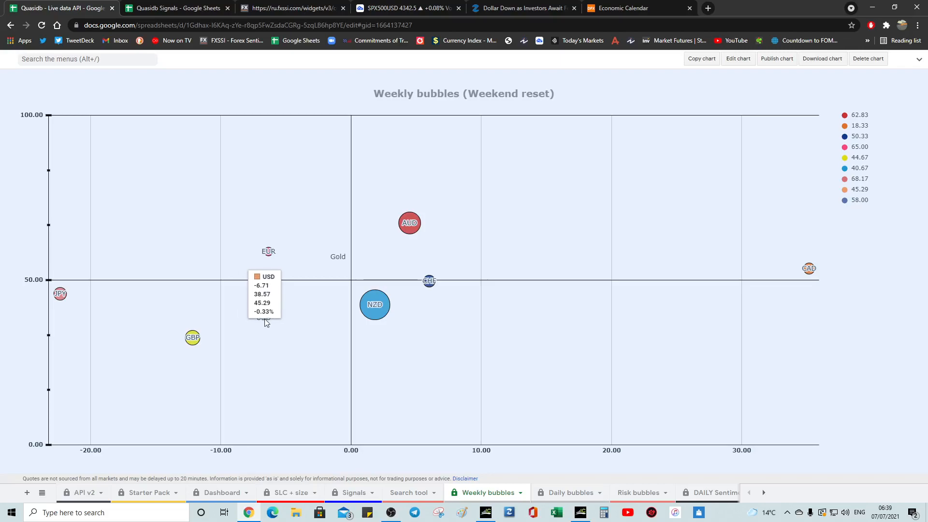
{"action": "mouse_move", "coordinate": [60, 293]}
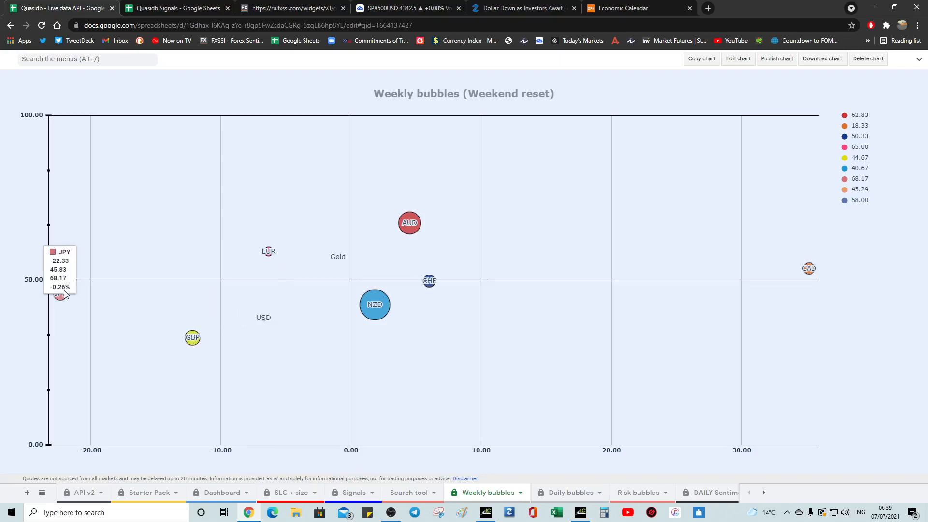
{"action": "mouse_move", "coordinate": [351, 286]}
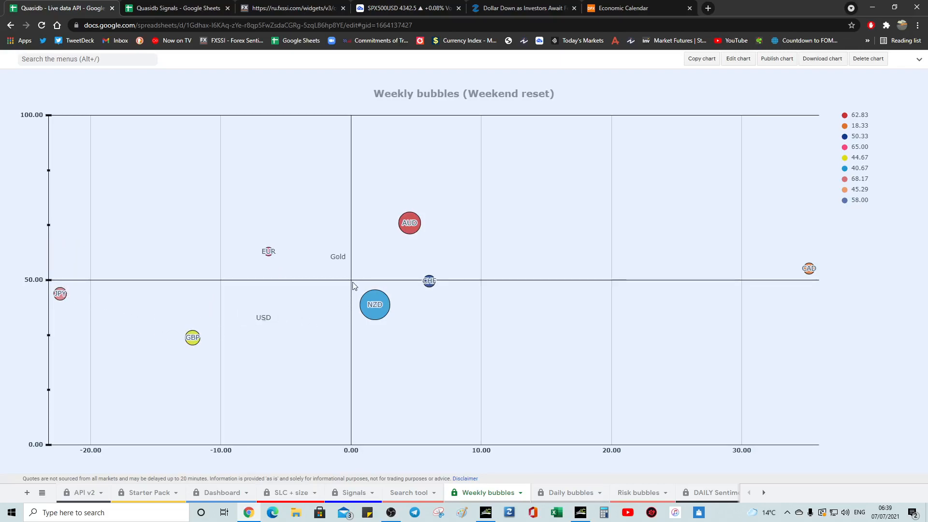
{"action": "mouse_move", "coordinate": [263, 316]}
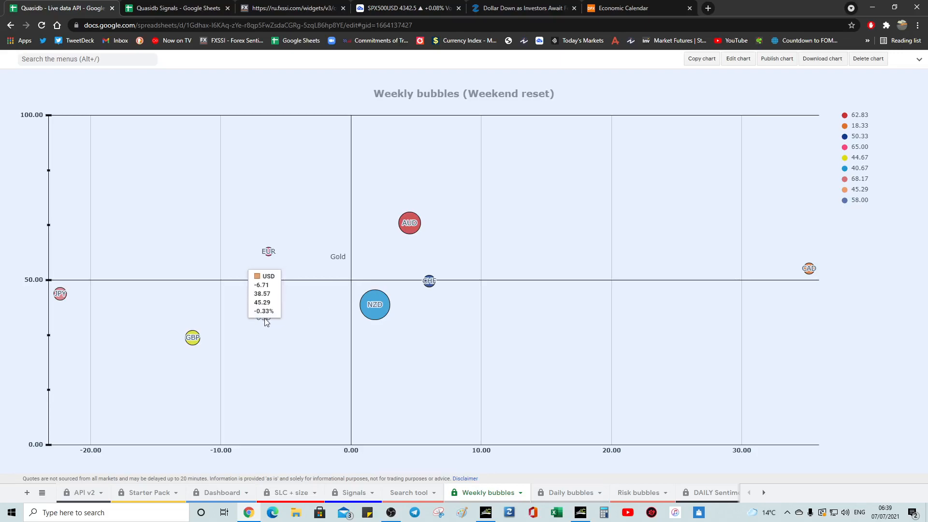
{"action": "mouse_move", "coordinate": [358, 318]}
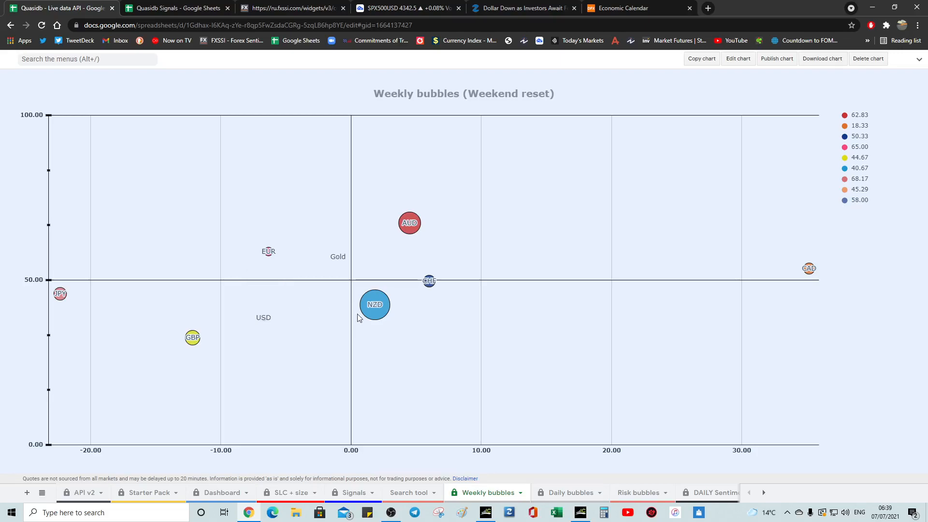
{"action": "mouse_move", "coordinate": [329, 318]}
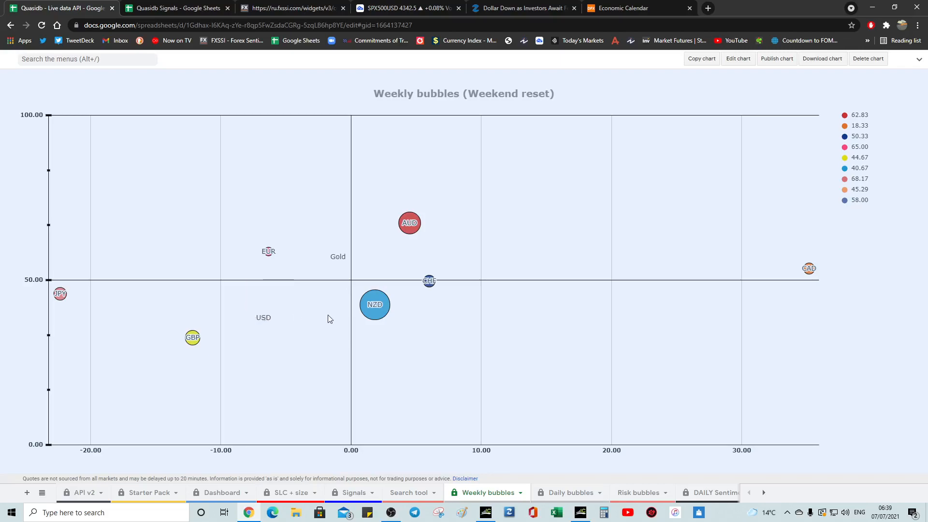
{"action": "mouse_move", "coordinate": [263, 317]}
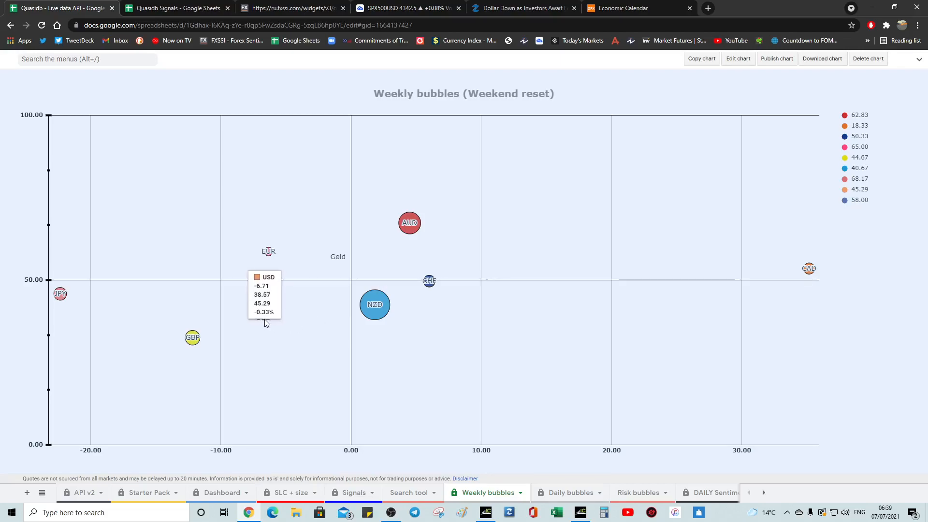
{"action": "mouse_move", "coordinate": [290, 315]}
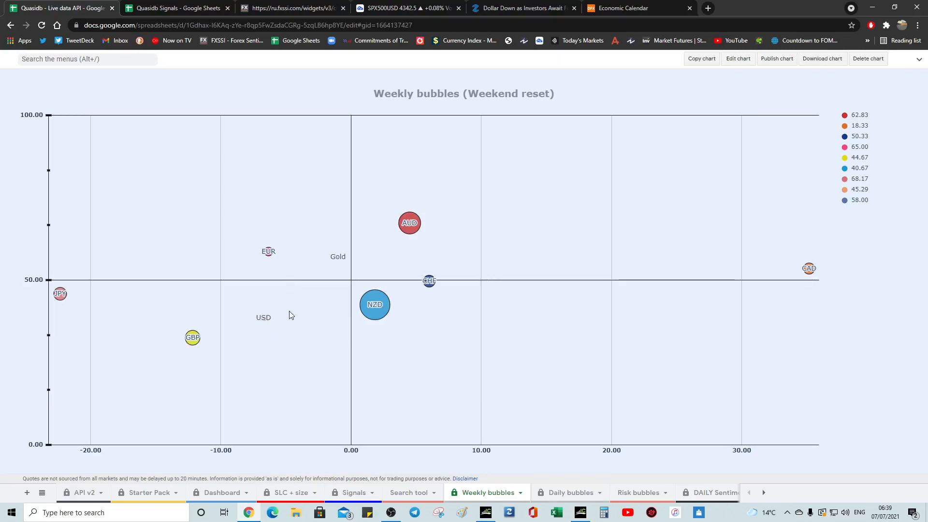
{"action": "mouse_move", "coordinate": [307, 311]}
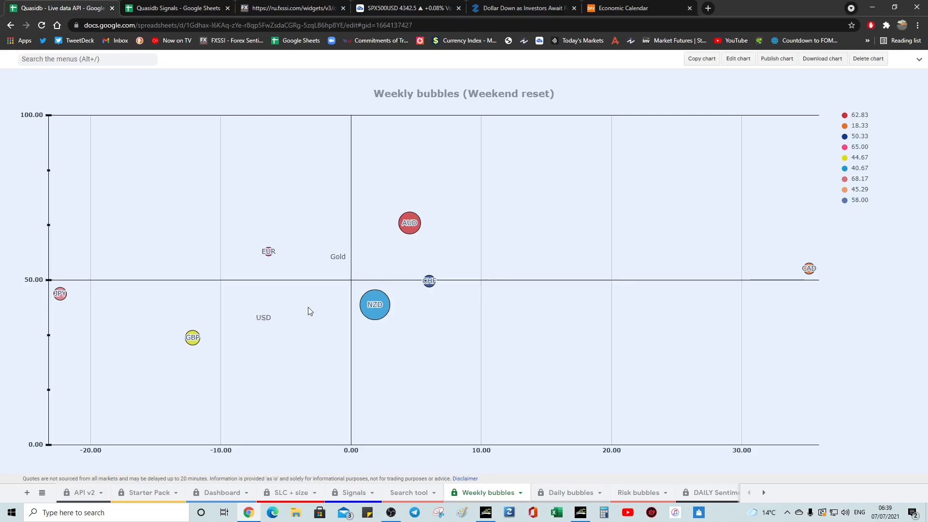
{"action": "mouse_move", "coordinate": [231, 326]}
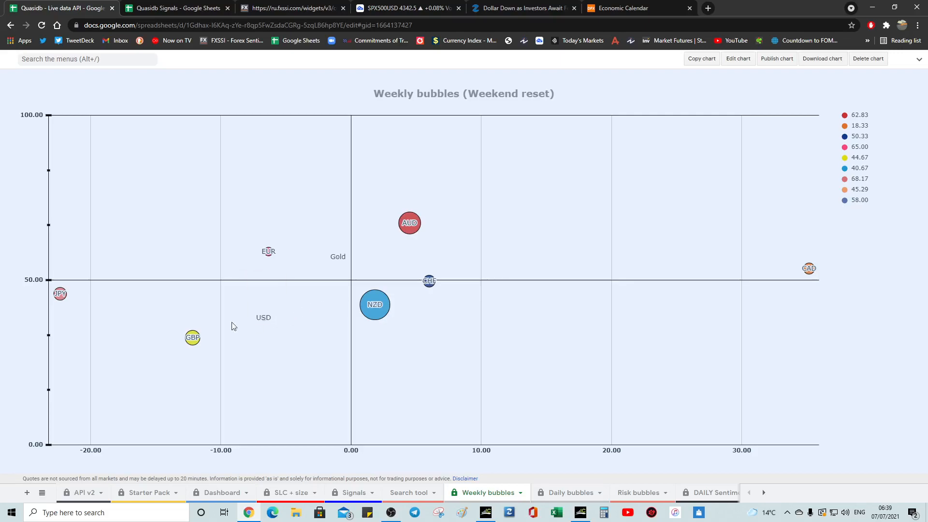
{"action": "mouse_move", "coordinate": [323, 344]}
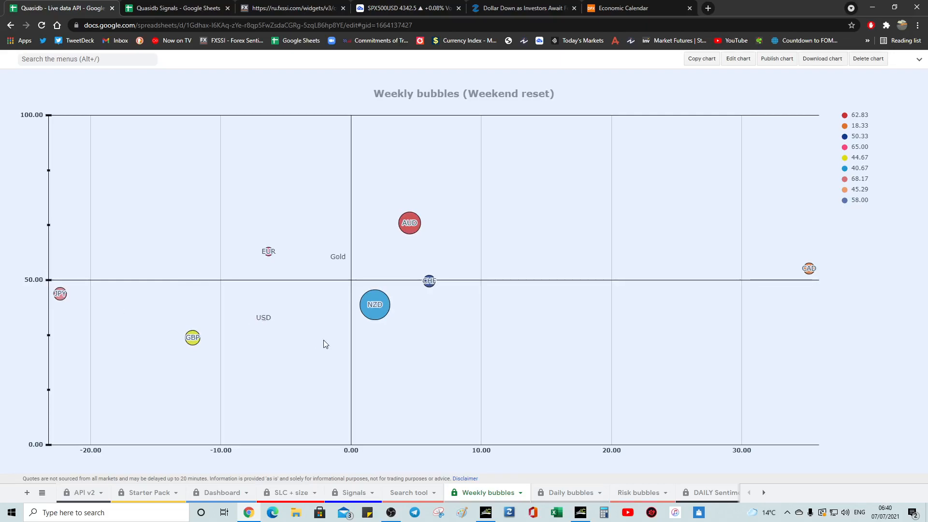
{"action": "mouse_move", "coordinate": [330, 307]}
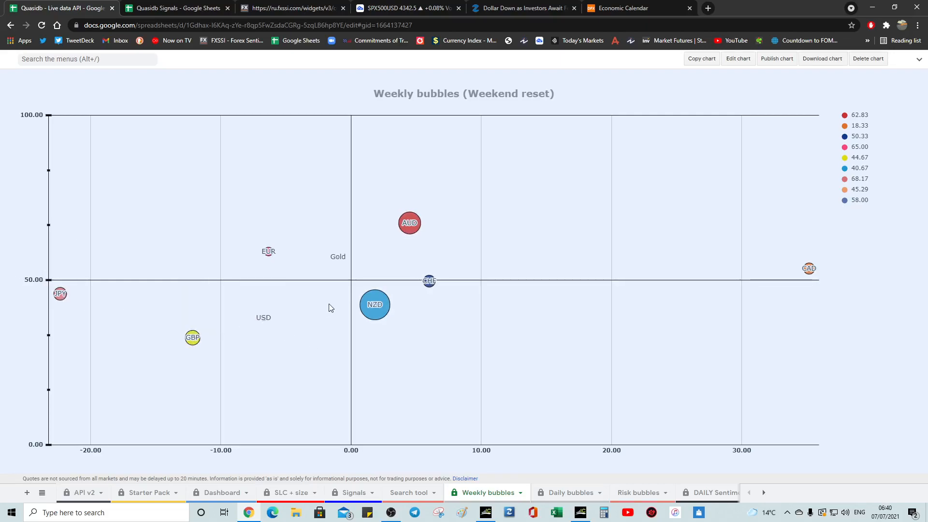
{"action": "mouse_move", "coordinate": [345, 310]}
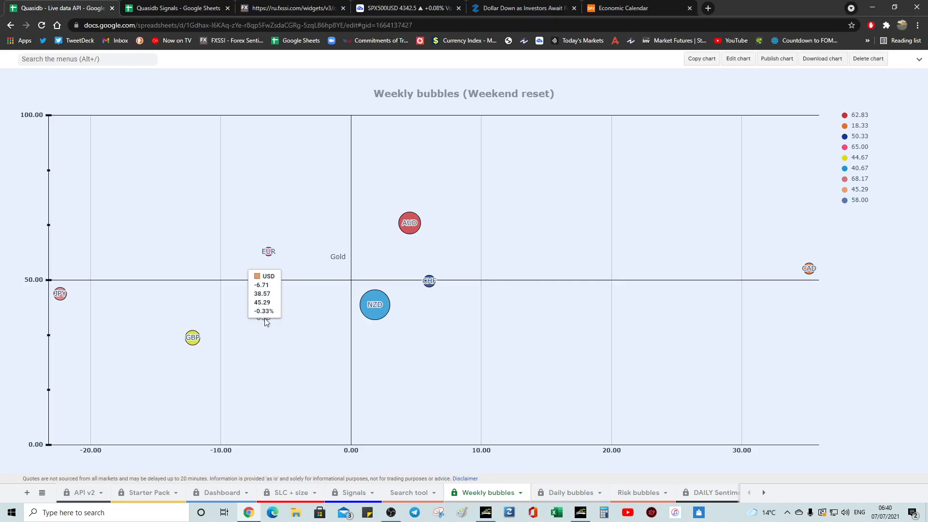
{"action": "mouse_move", "coordinate": [246, 332]}
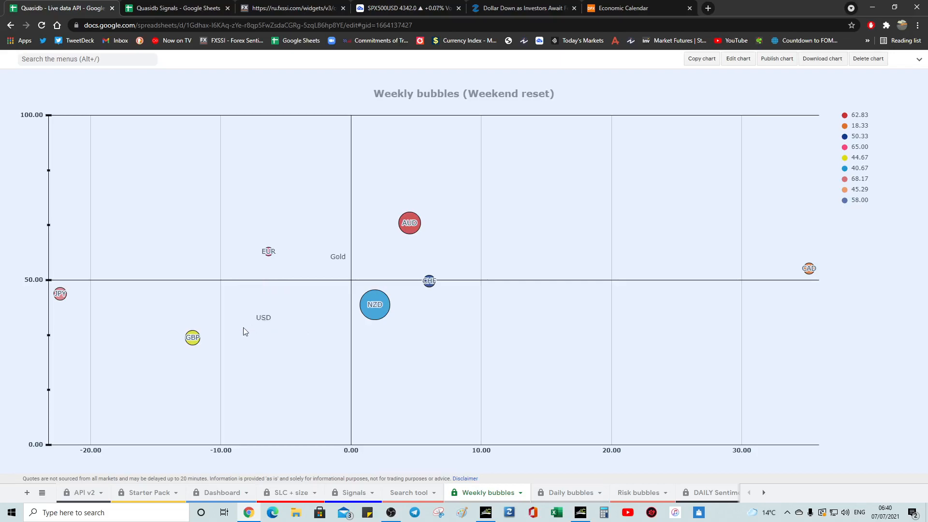
{"action": "mouse_move", "coordinate": [260, 336]}
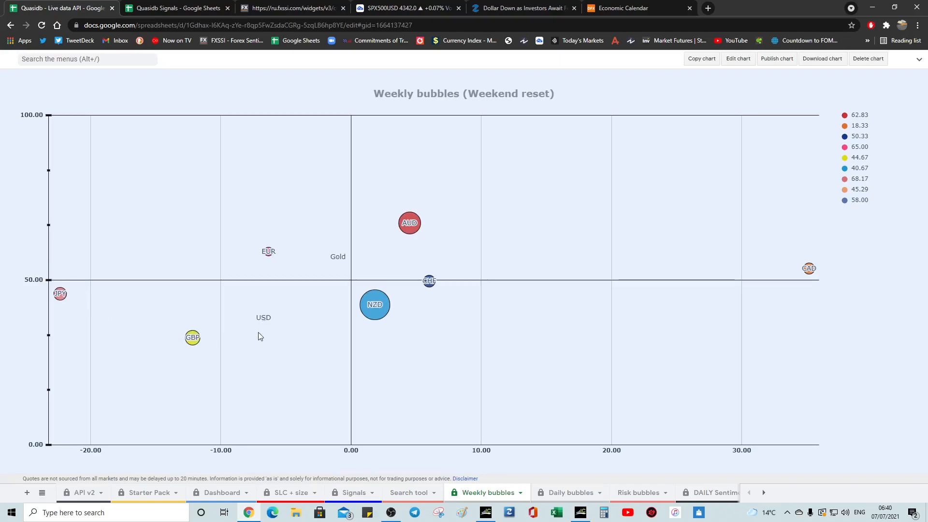
{"action": "mouse_move", "coordinate": [192, 337]}
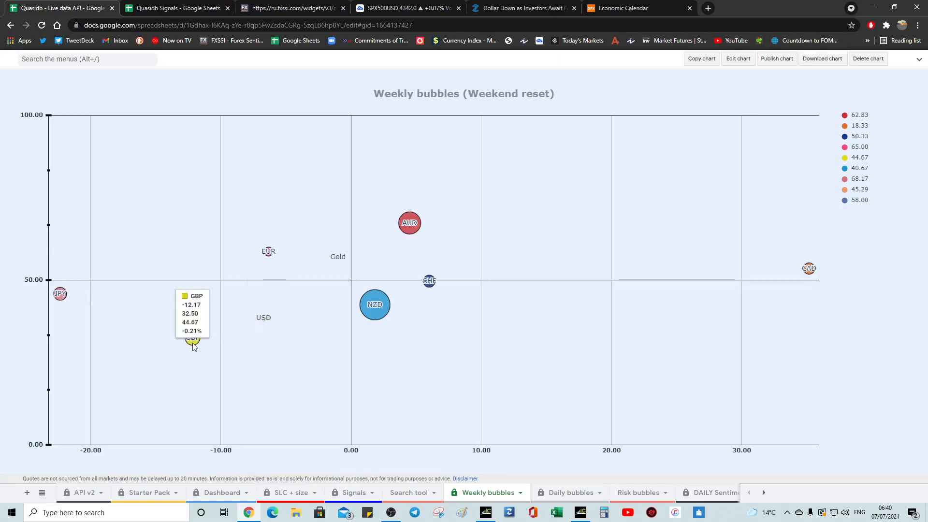
{"action": "mouse_move", "coordinate": [394, 230]}
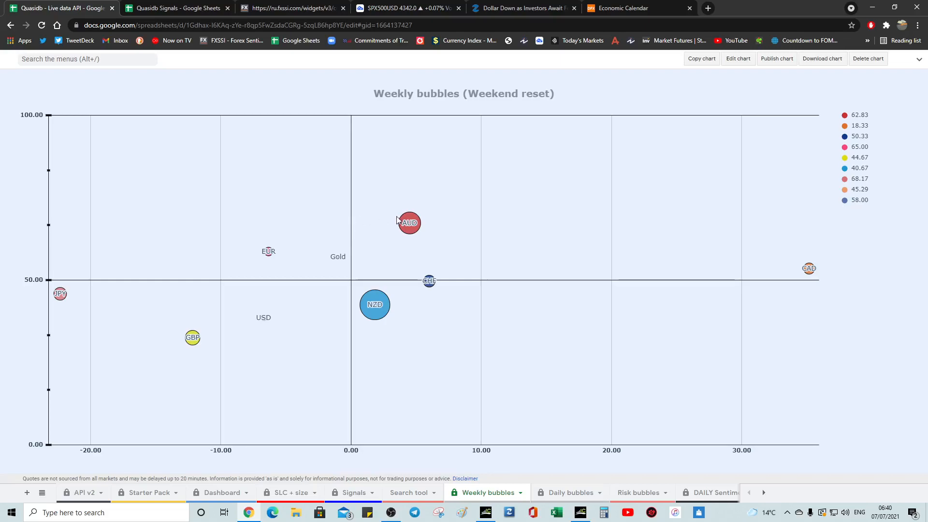
{"action": "mouse_move", "coordinate": [409, 222]}
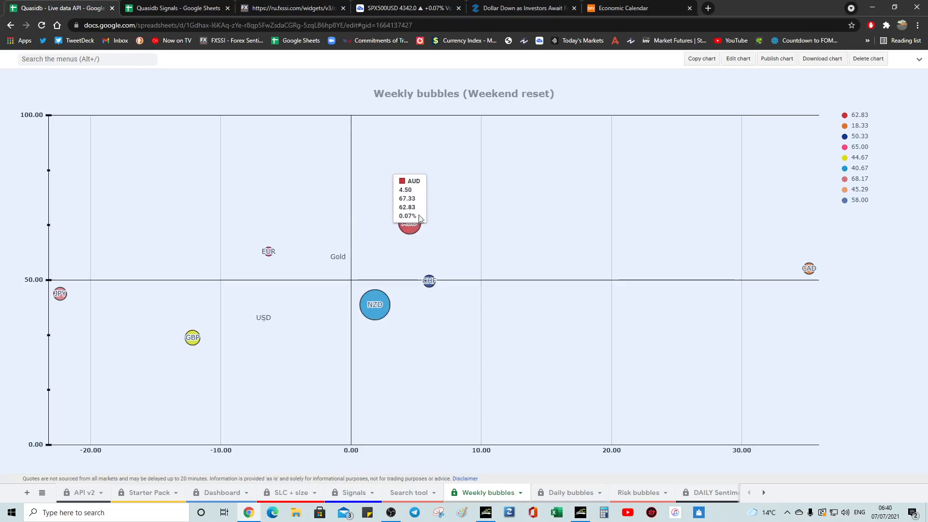
{"action": "mouse_move", "coordinate": [385, 235]}
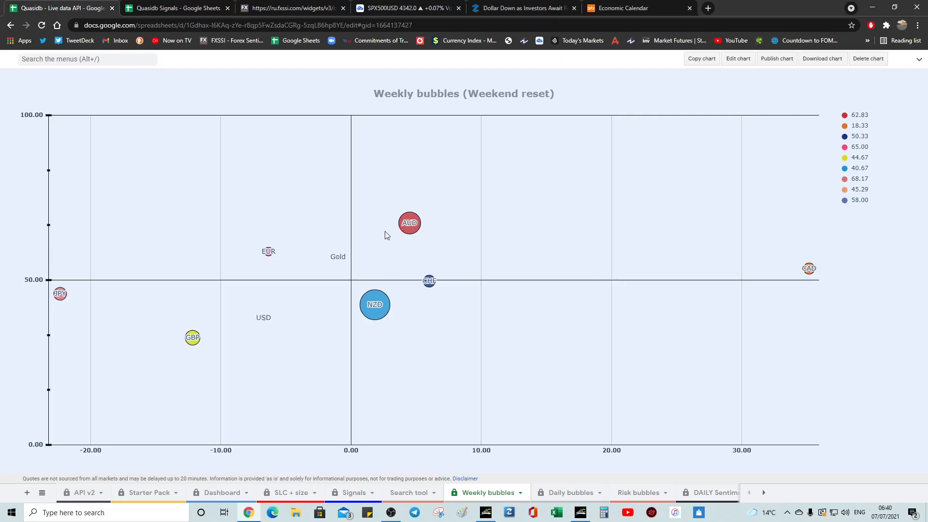
{"action": "mouse_move", "coordinate": [284, 313]}
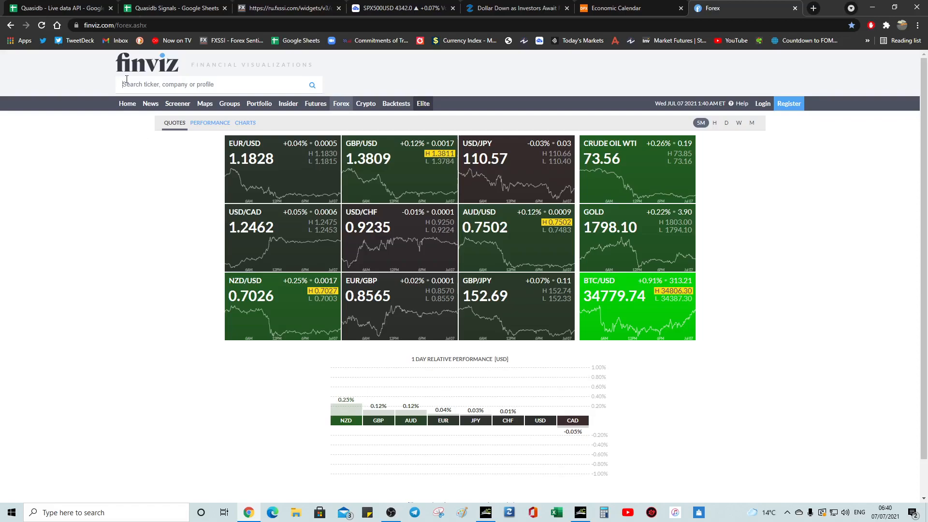
{"action": "mouse_move", "coordinate": [524, 426]}
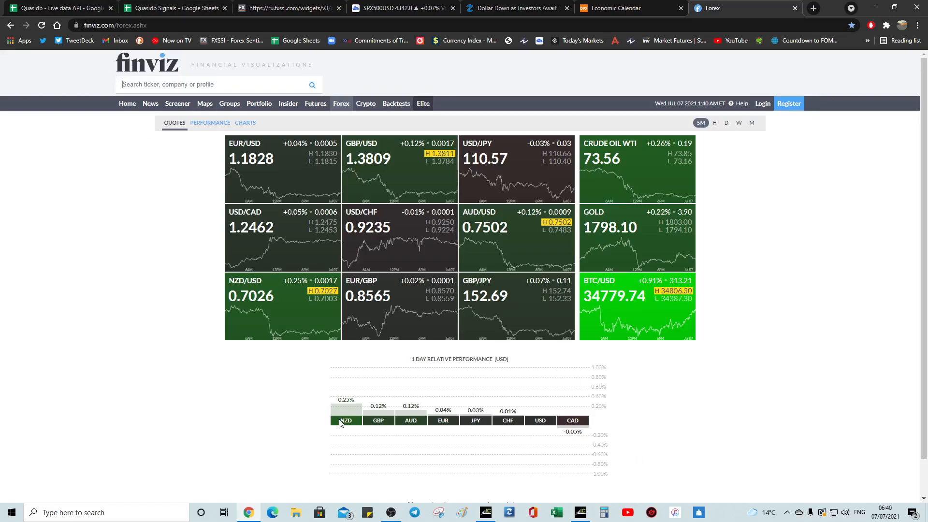
{"action": "mouse_move", "coordinate": [585, 453]}
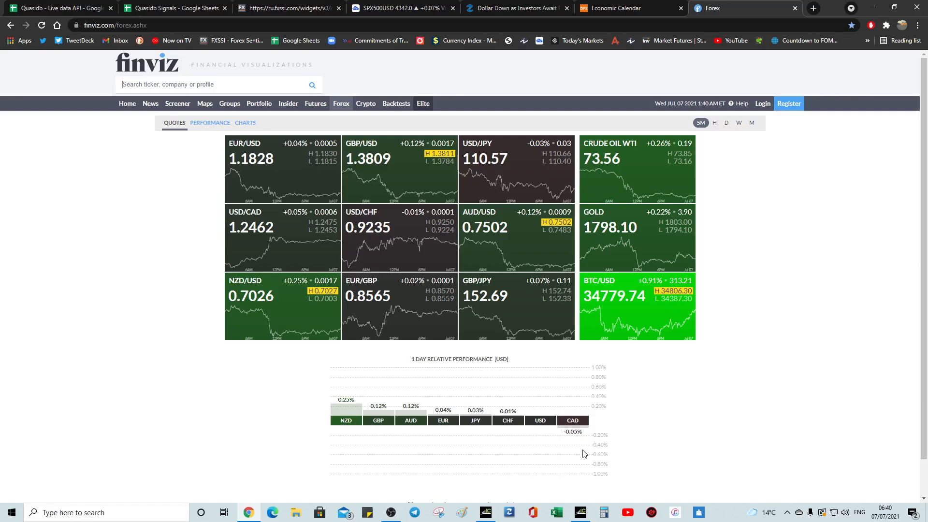
{"action": "mouse_move", "coordinate": [577, 428]}
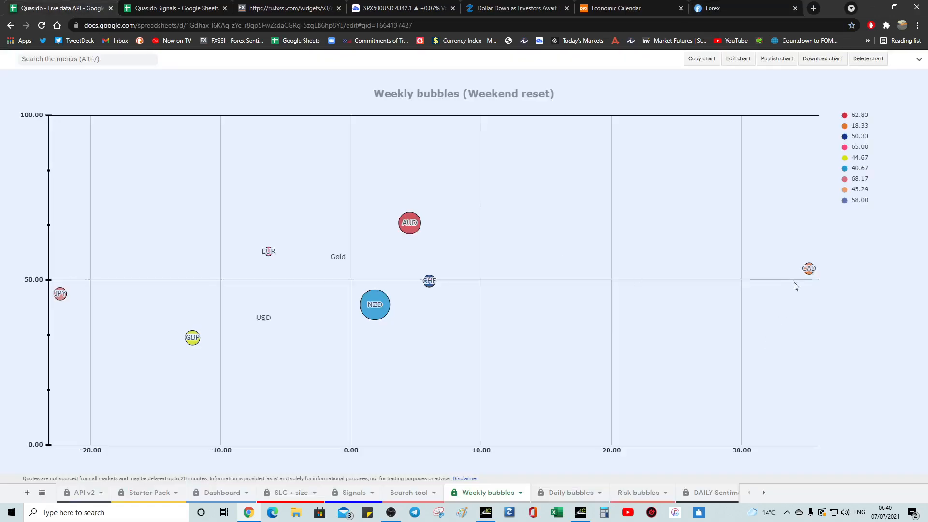
{"action": "mouse_move", "coordinate": [809, 269]}
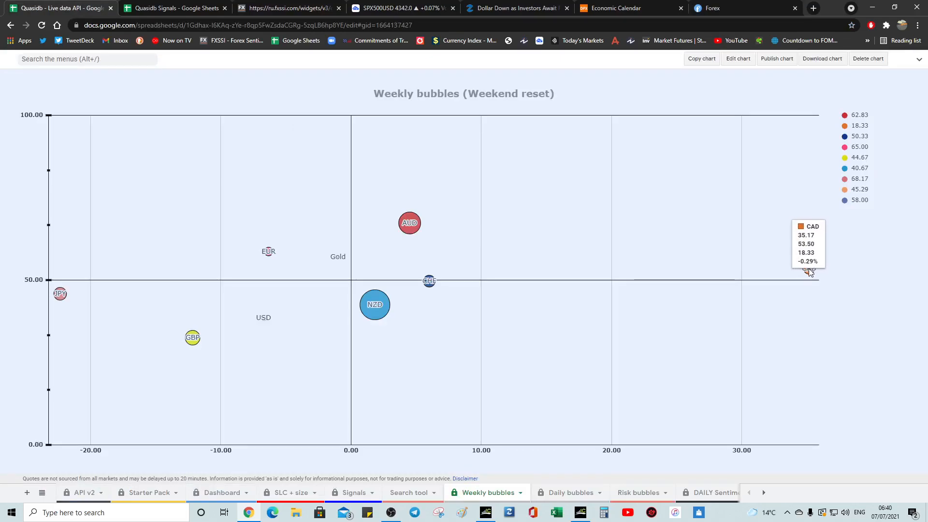
Bring up the finviz forex quotes page to compare CAD's weekly bubble reading.
{"action": "left_click", "coordinate": [710, 8]}
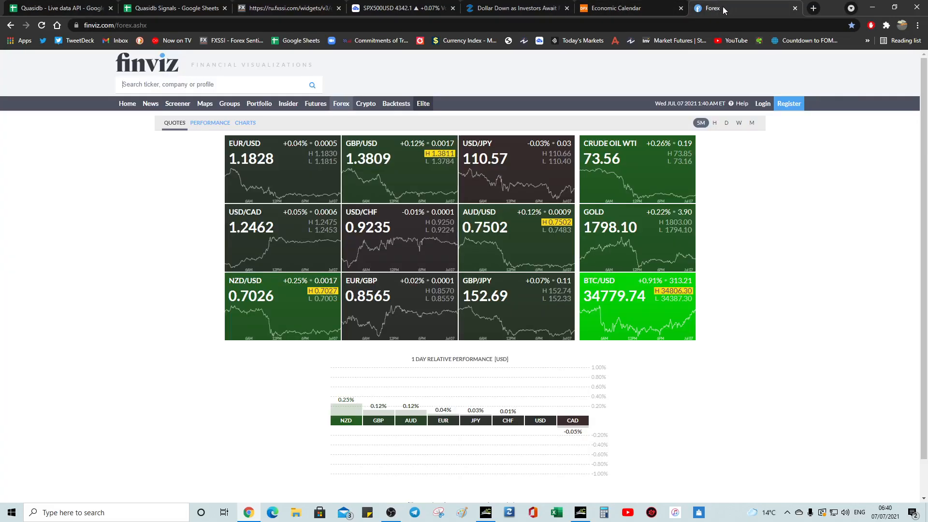
{"action": "mouse_move", "coordinate": [210, 20]}
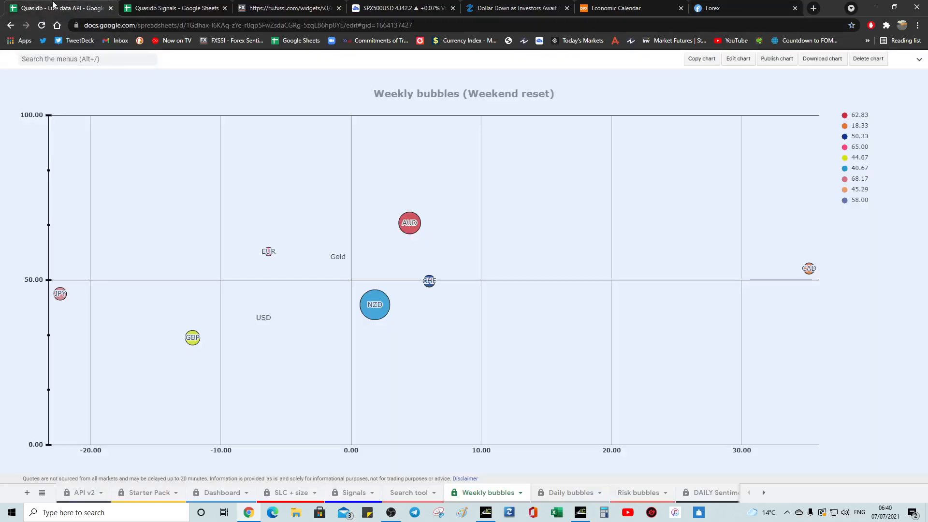
{"action": "mouse_move", "coordinate": [265, 335]}
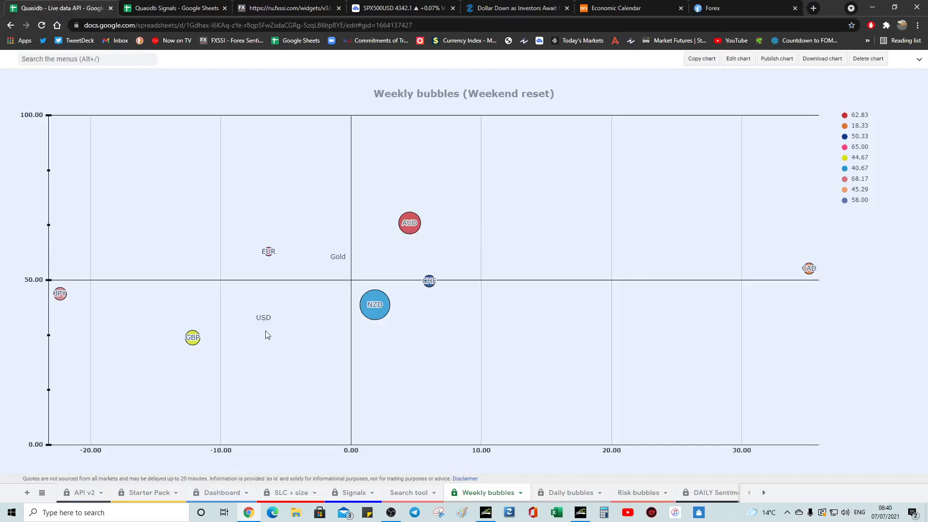
{"action": "mouse_move", "coordinate": [281, 306]}
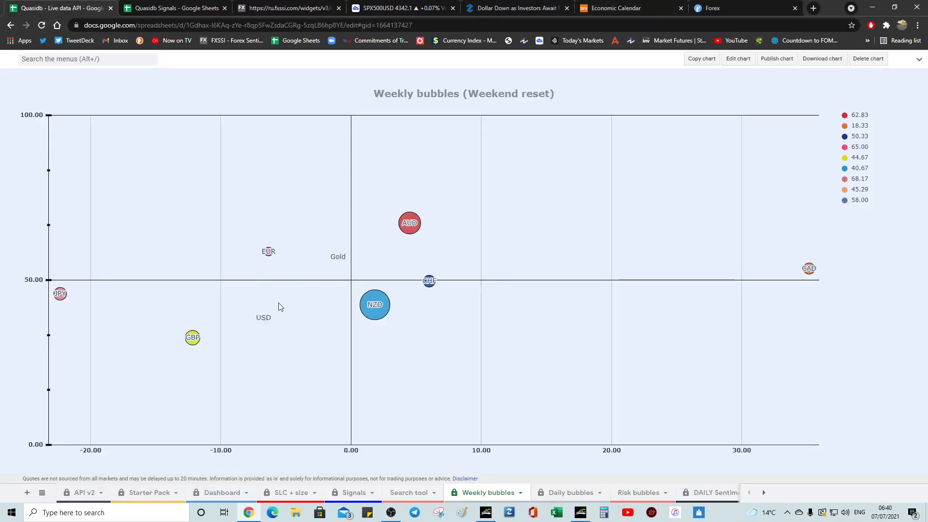
{"action": "mouse_move", "coordinate": [290, 281]}
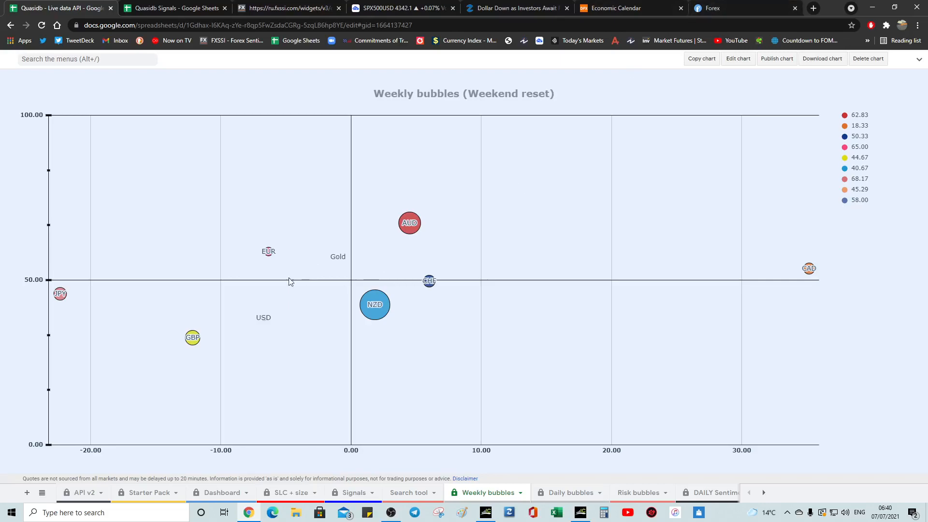
{"action": "left_click", "coordinate": [711, 8]}
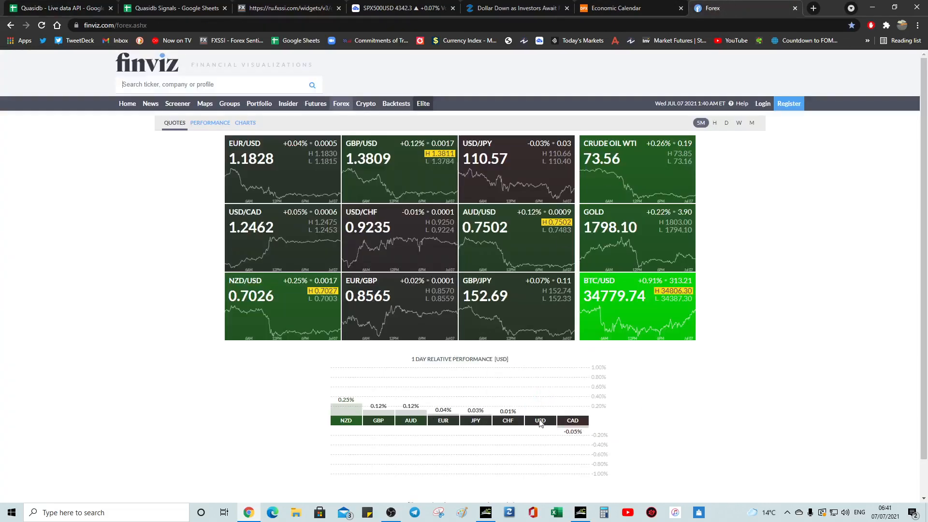
{"action": "mouse_move", "coordinate": [467, 424]}
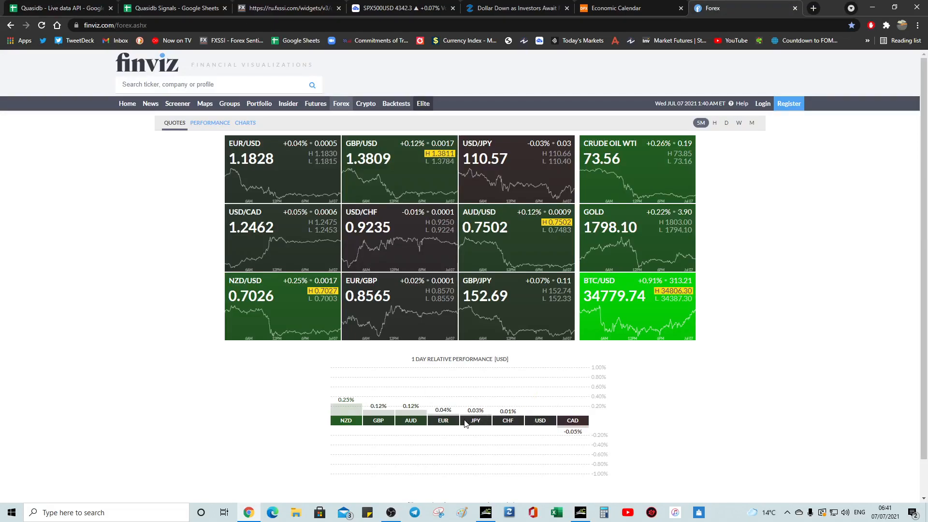
{"action": "mouse_move", "coordinate": [508, 424]}
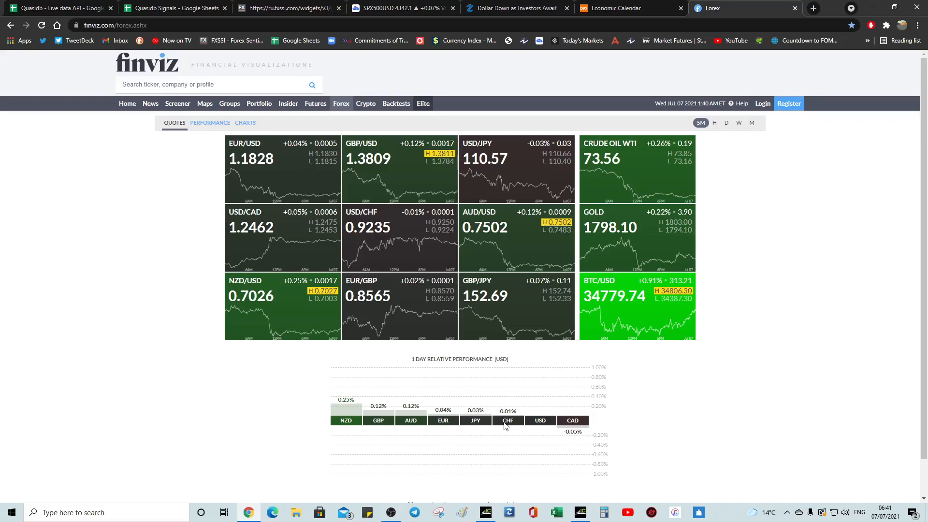
{"action": "mouse_move", "coordinate": [473, 426]}
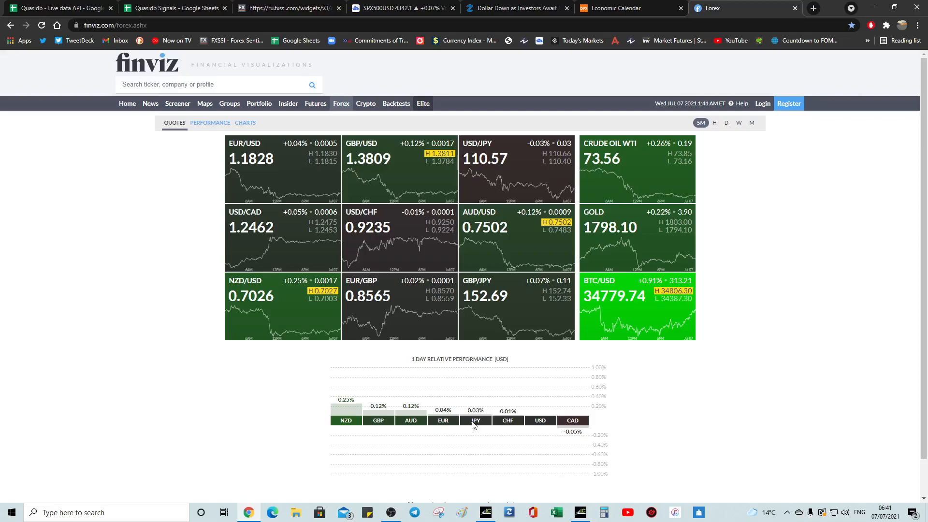
{"action": "mouse_move", "coordinate": [444, 423]}
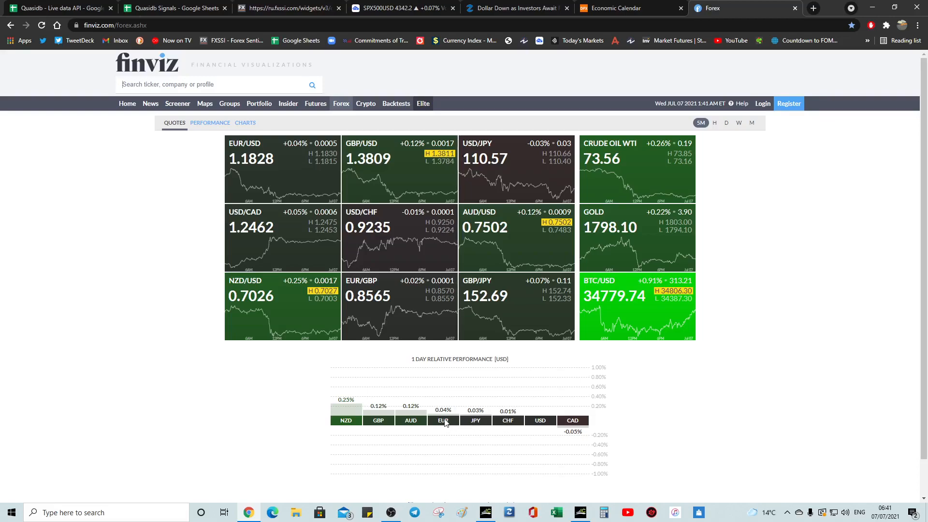
{"action": "mouse_move", "coordinate": [479, 426]}
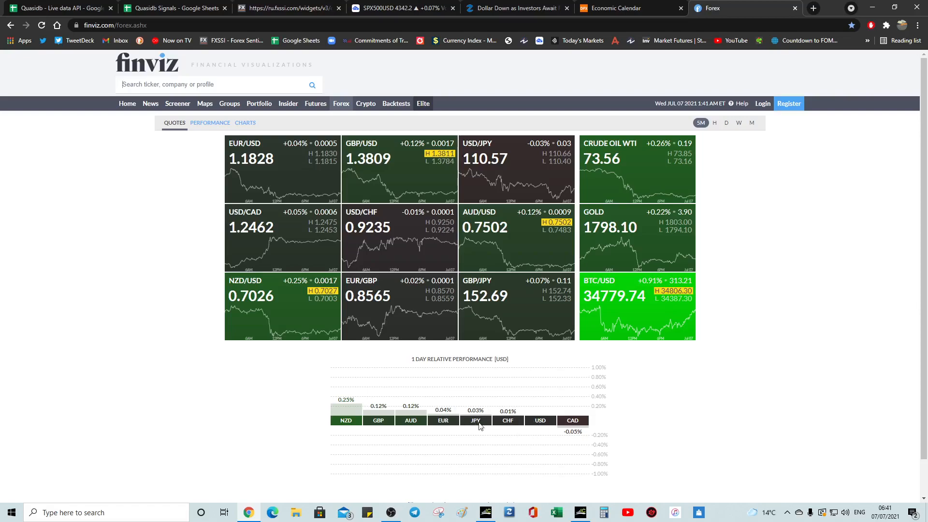
{"action": "mouse_move", "coordinate": [413, 426]}
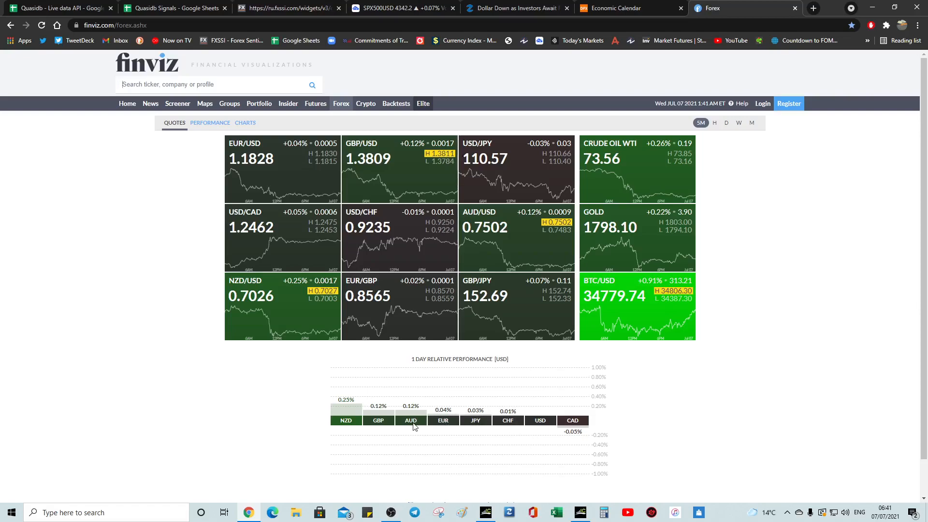
{"action": "mouse_move", "coordinate": [532, 422]}
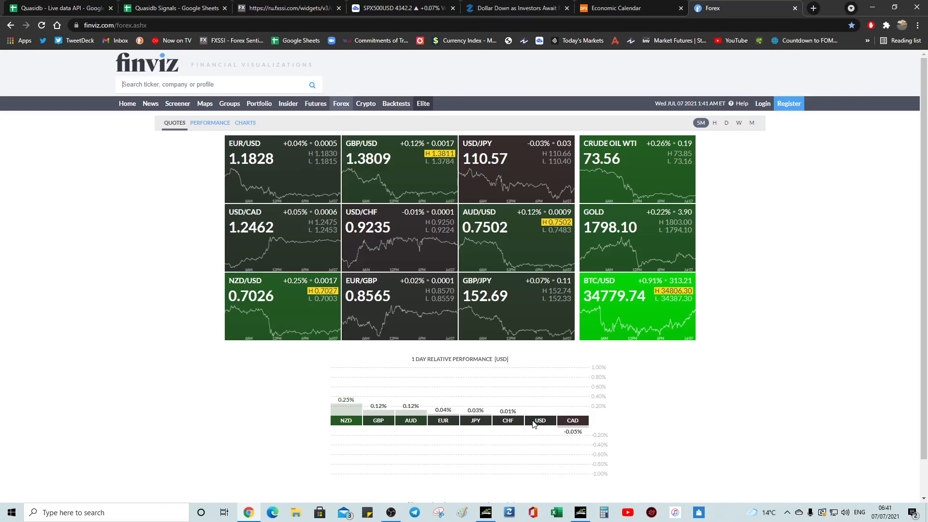
{"action": "mouse_move", "coordinate": [545, 425]}
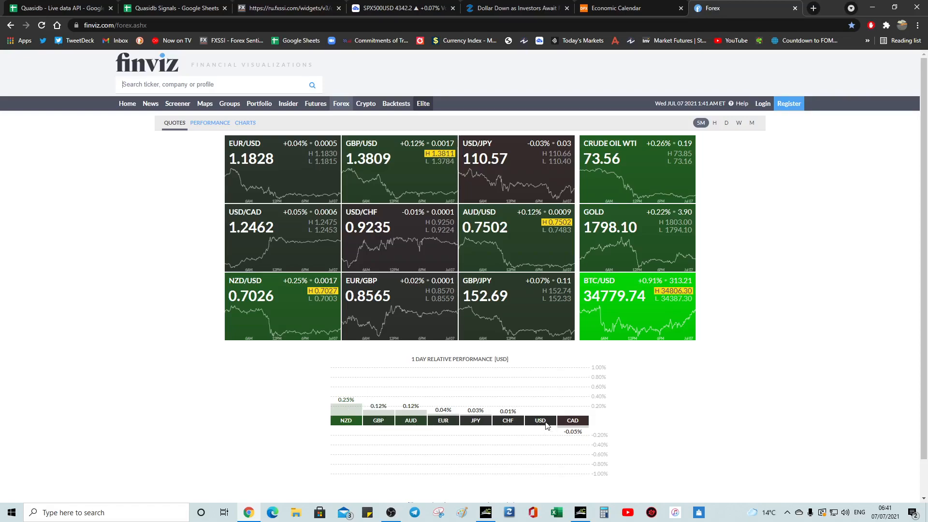
{"action": "mouse_move", "coordinate": [385, 424]}
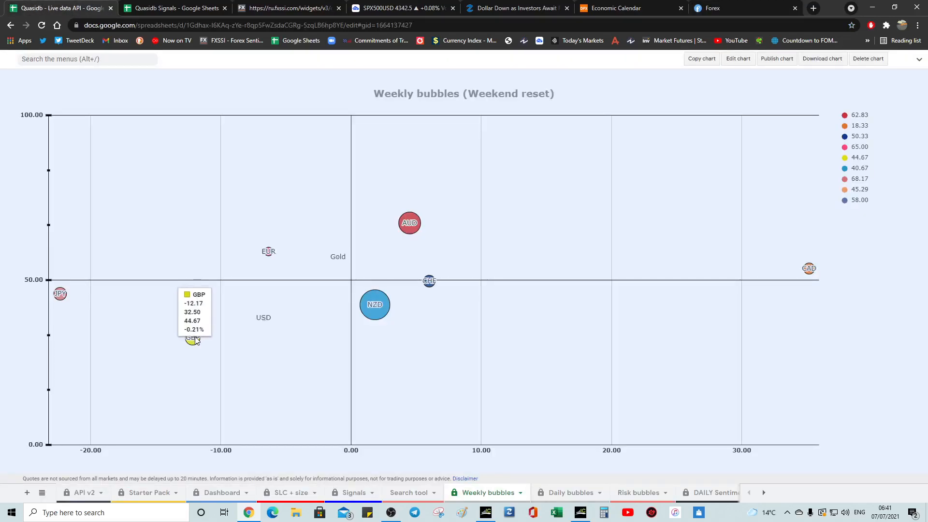
{"action": "left_click", "coordinate": [708, 8]}
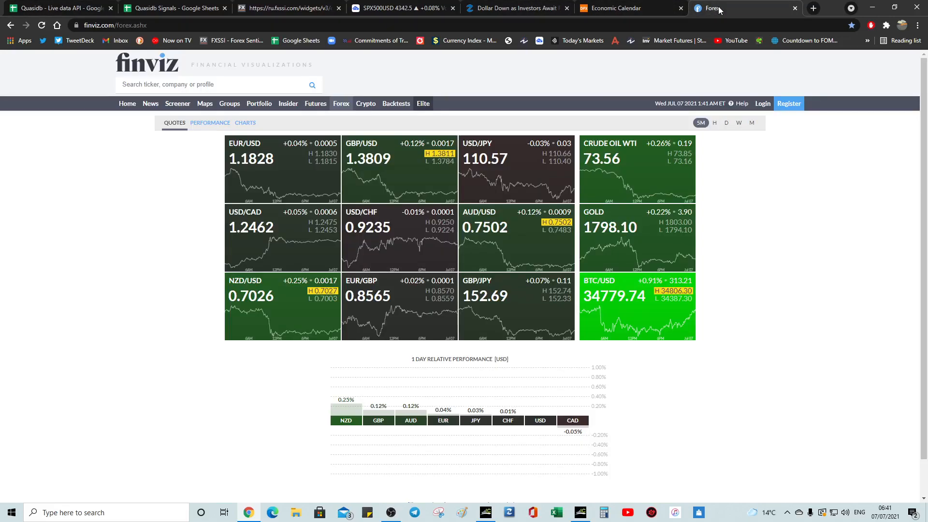
{"action": "mouse_move", "coordinate": [443, 421]}
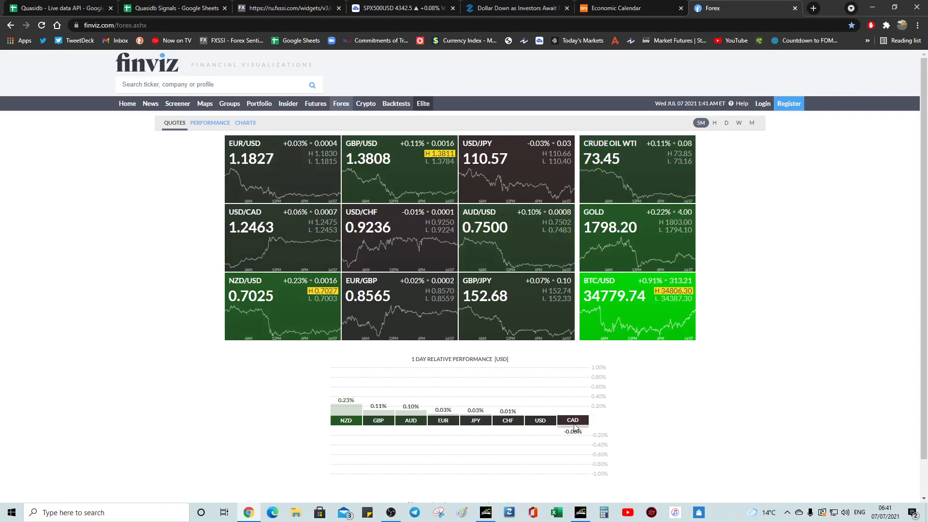
{"action": "mouse_move", "coordinate": [536, 423]}
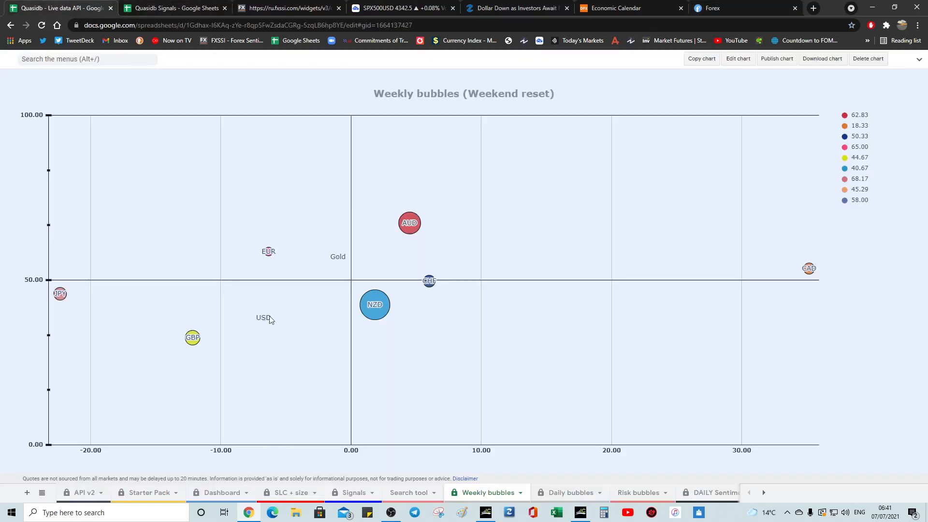
{"action": "mouse_move", "coordinate": [262, 333]}
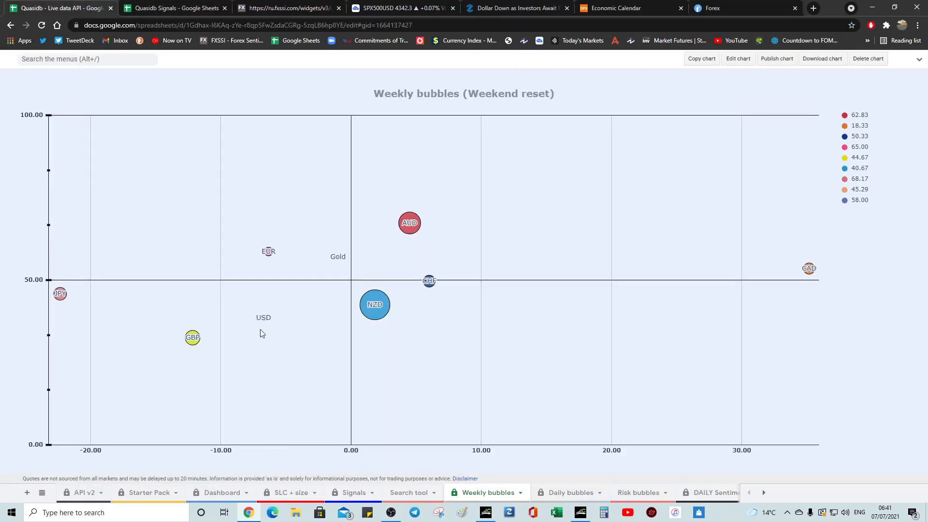
{"action": "mouse_move", "coordinate": [263, 318]}
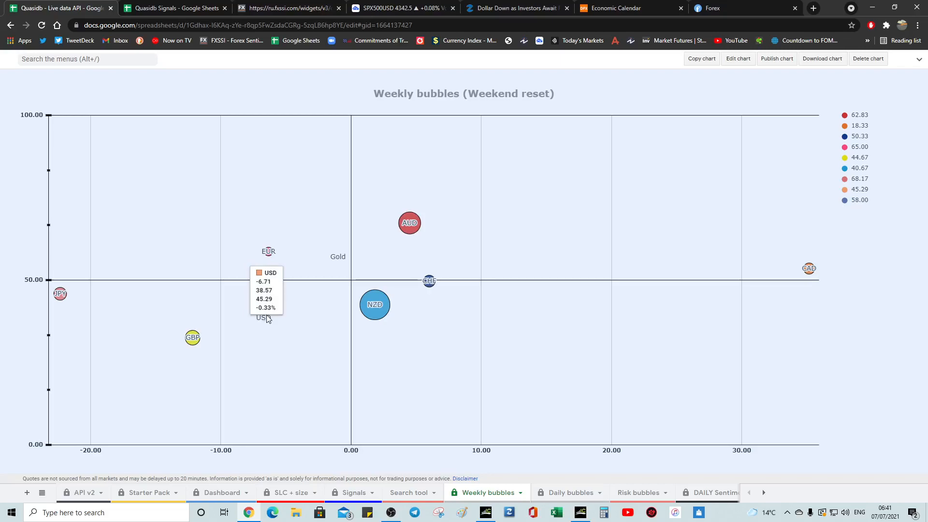
{"action": "mouse_move", "coordinate": [52, 297]}
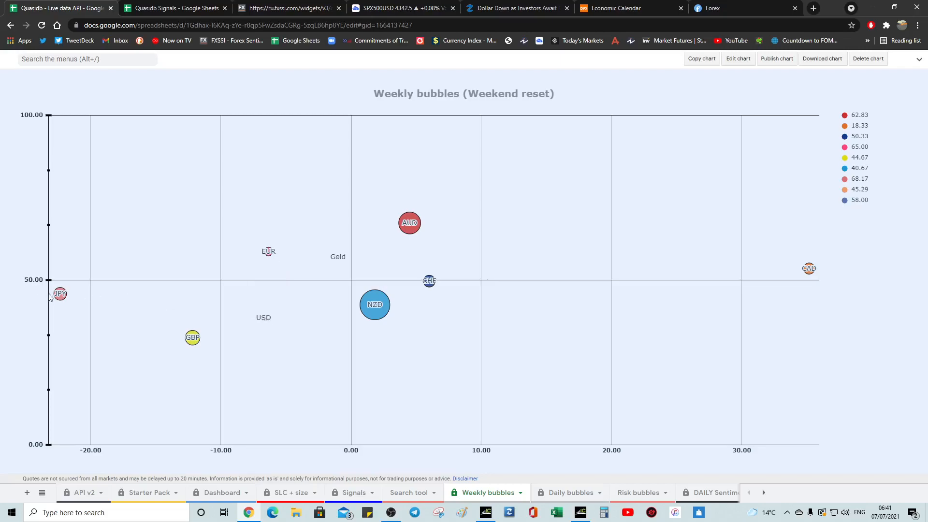
{"action": "mouse_move", "coordinate": [268, 325]}
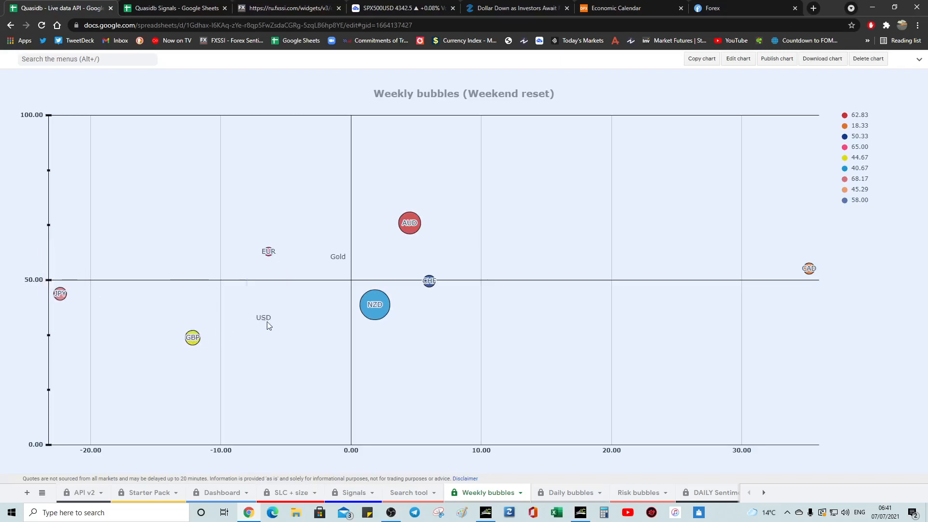
{"action": "mouse_move", "coordinate": [287, 304]}
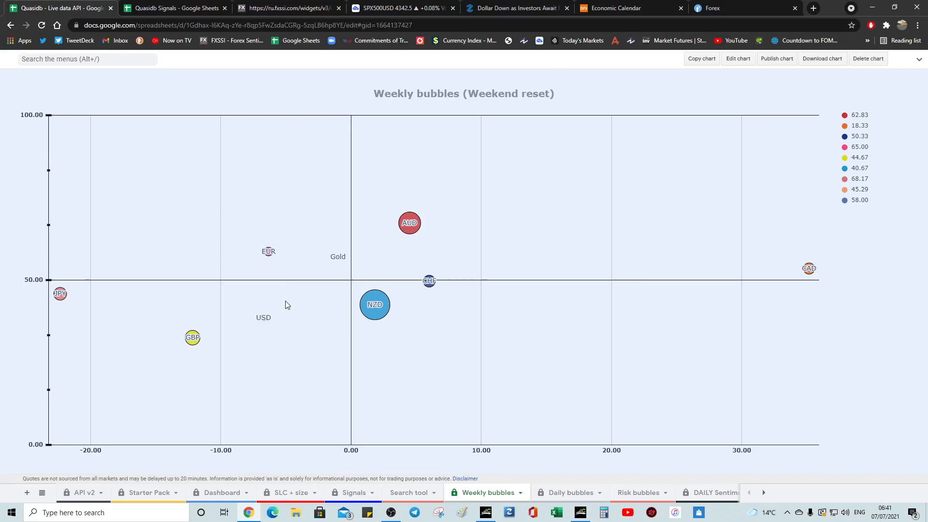
{"action": "mouse_move", "coordinate": [102, 298]}
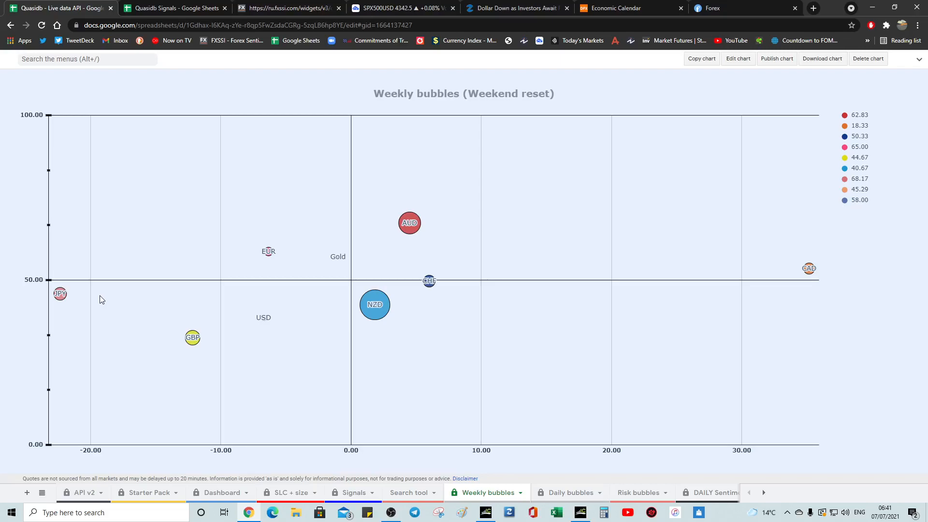
{"action": "mouse_move", "coordinate": [828, 282]}
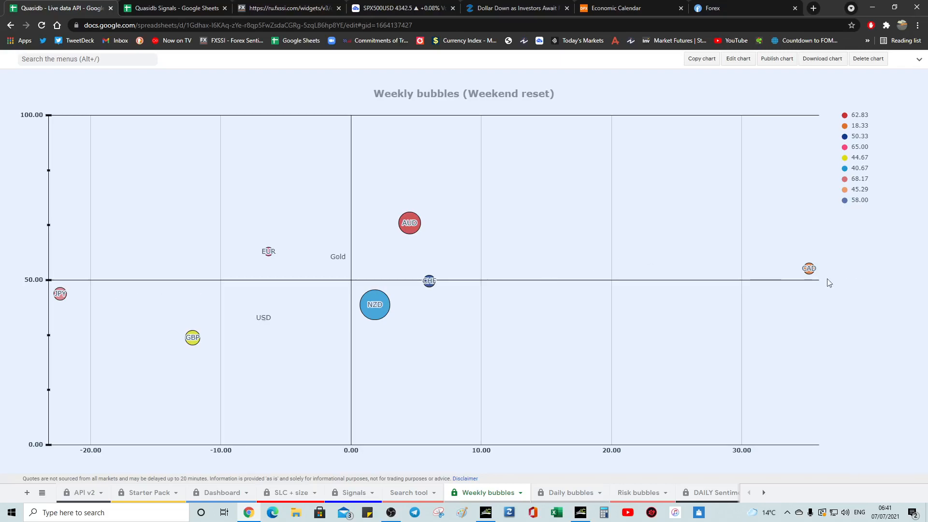
{"action": "mouse_move", "coordinate": [374, 304]}
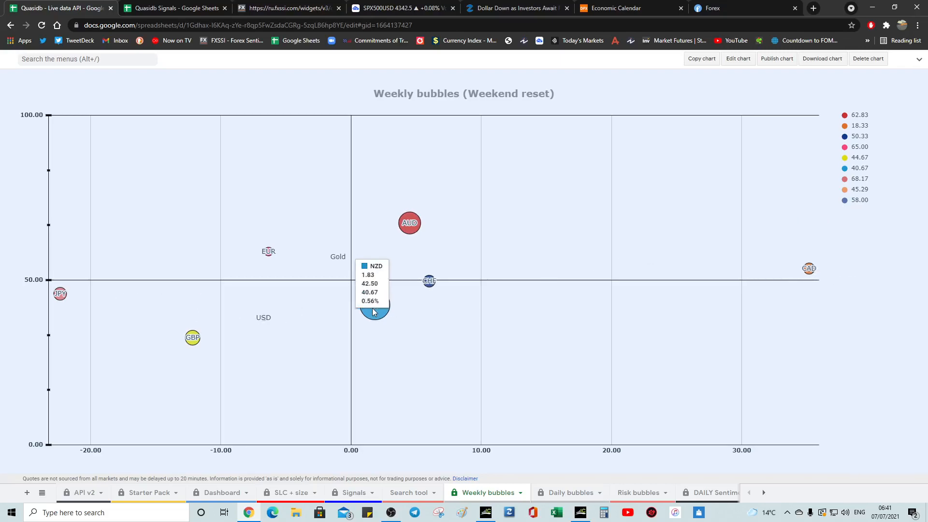
{"action": "mouse_move", "coordinate": [372, 312]}
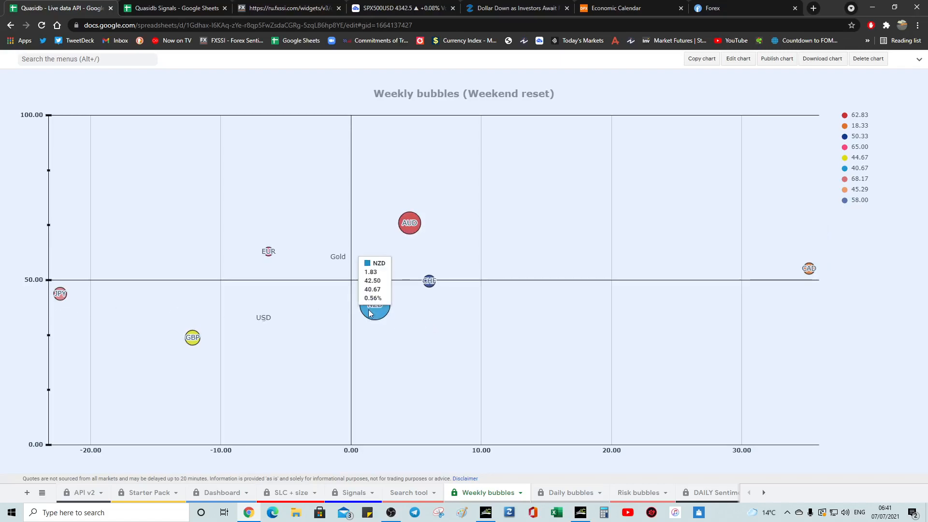
{"action": "mouse_move", "coordinate": [128, 301]}
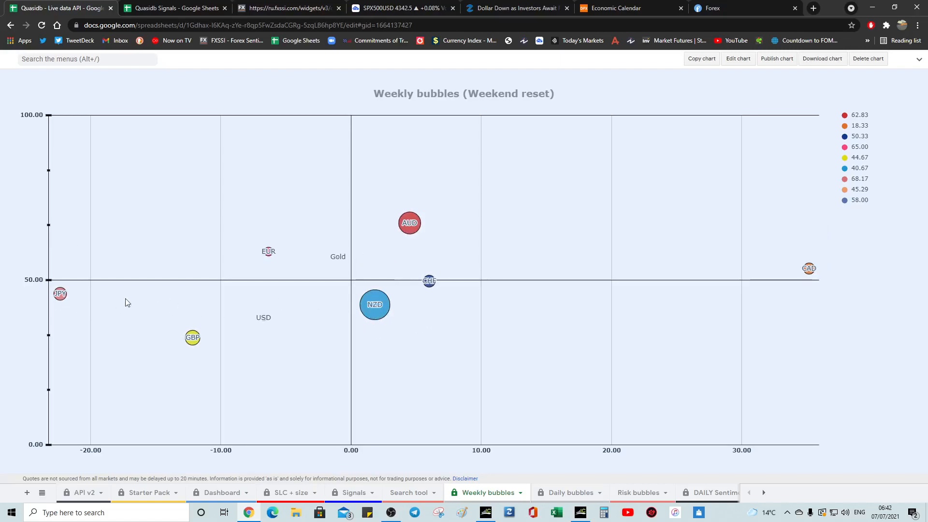
{"action": "mouse_move", "coordinate": [374, 304]}
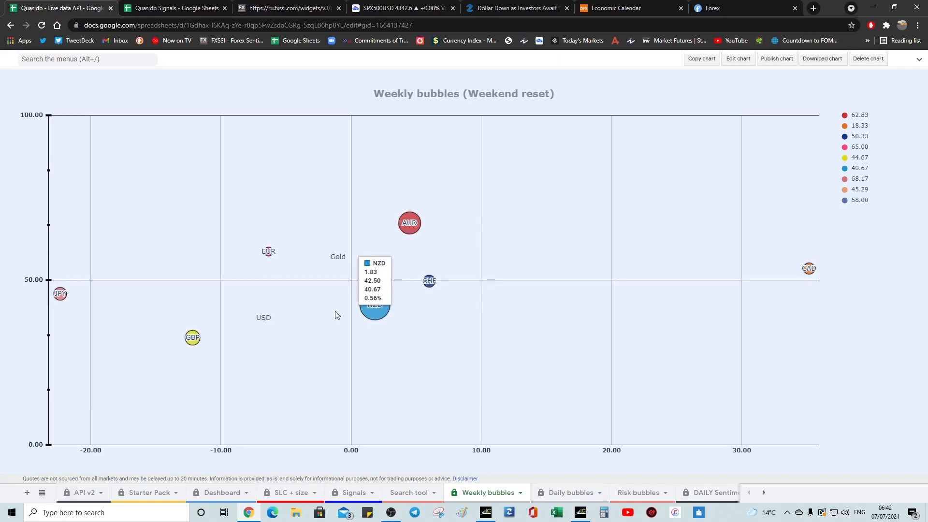
{"action": "mouse_move", "coordinate": [60, 293]}
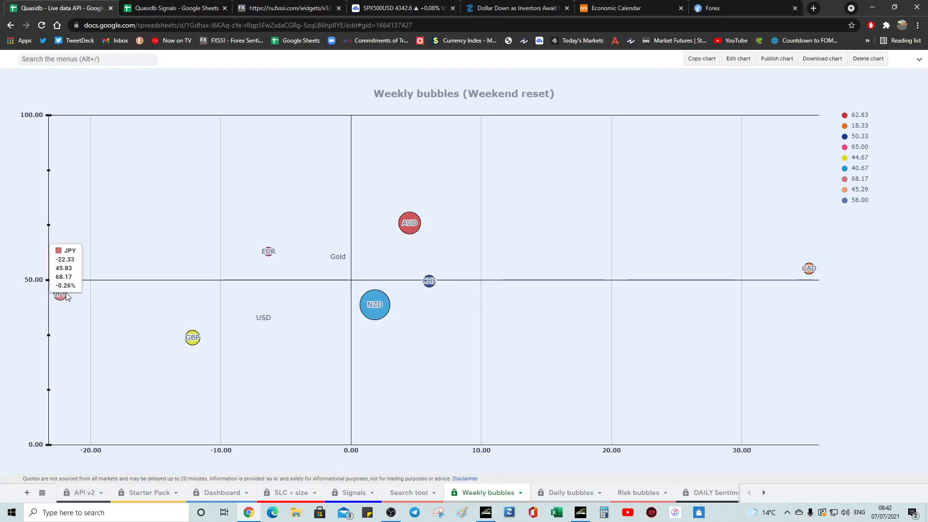
{"action": "mouse_move", "coordinate": [70, 294]}
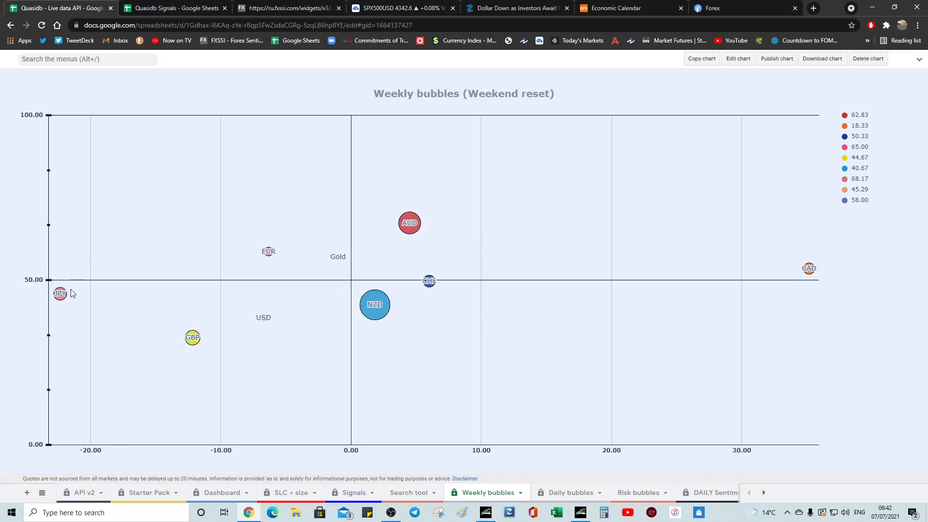
{"action": "mouse_move", "coordinate": [263, 315]}
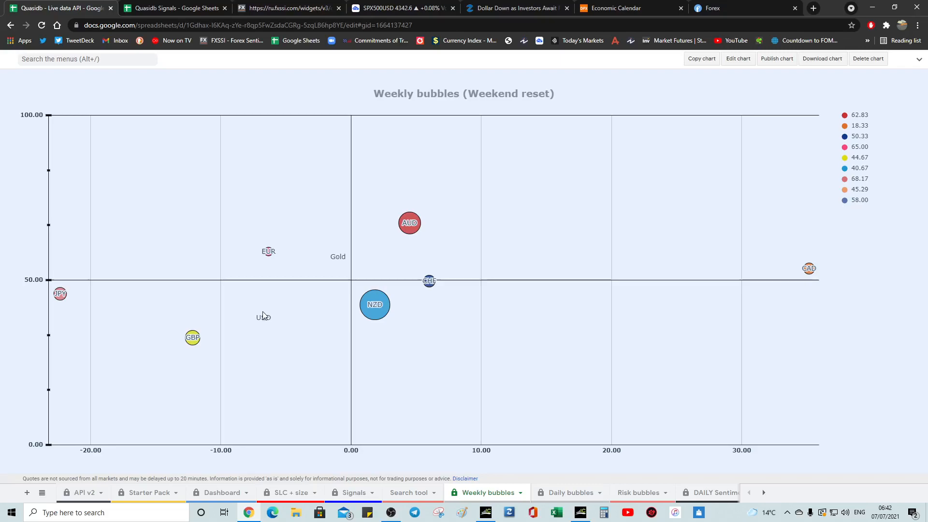
{"action": "mouse_move", "coordinate": [271, 324]}
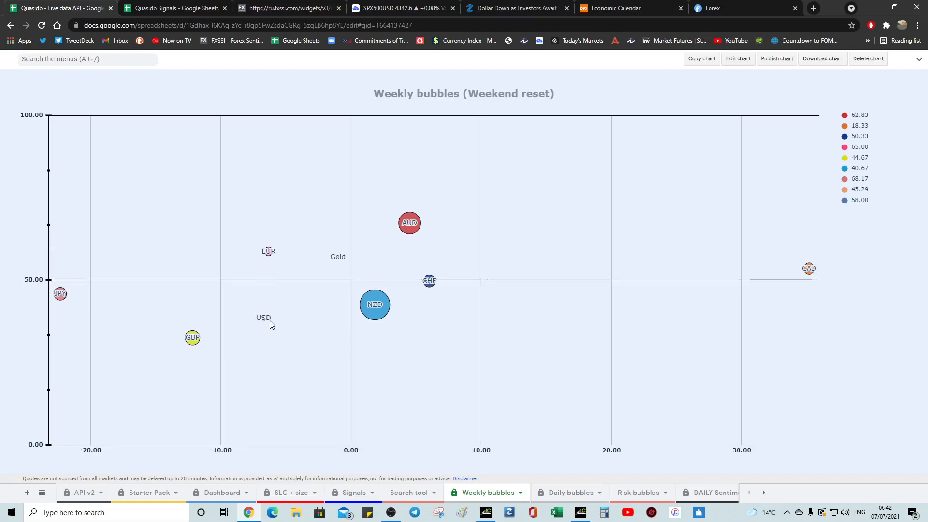
{"action": "mouse_move", "coordinate": [283, 322]}
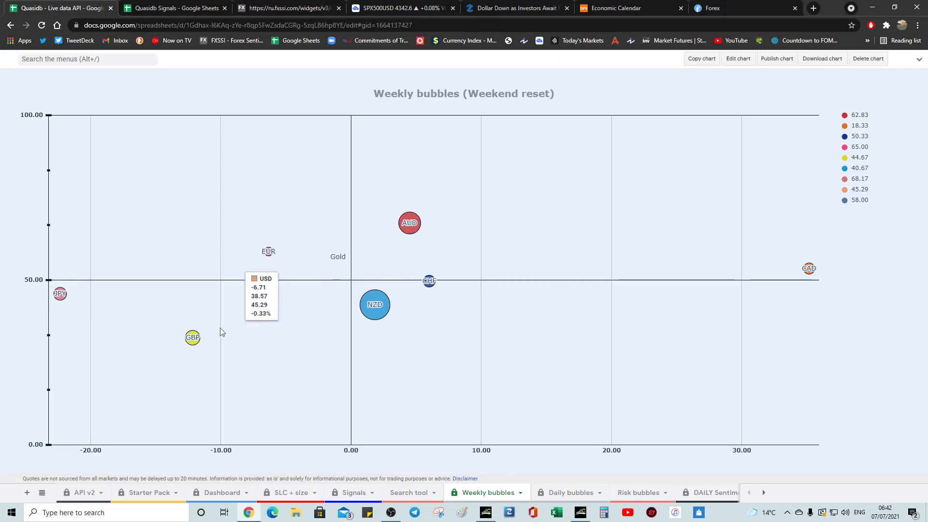
{"action": "mouse_move", "coordinate": [400, 320]}
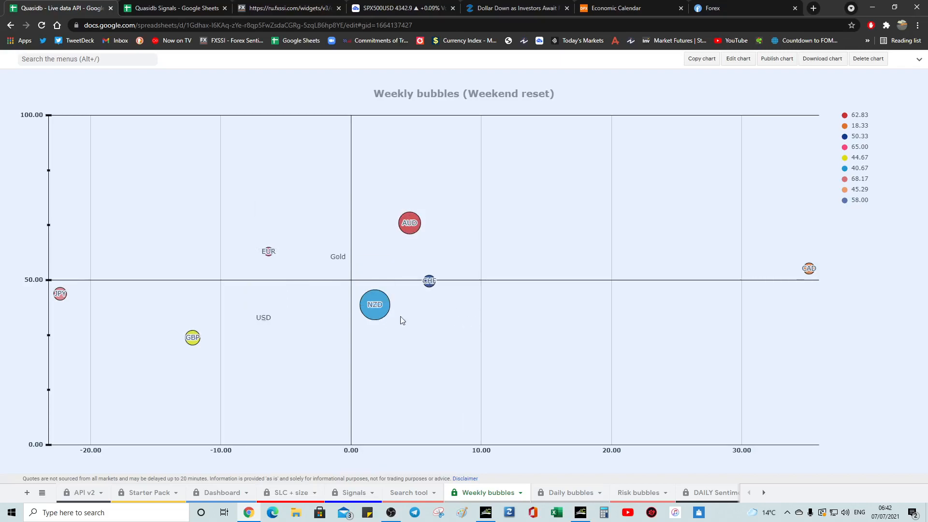
{"action": "mouse_move", "coordinate": [379, 301]}
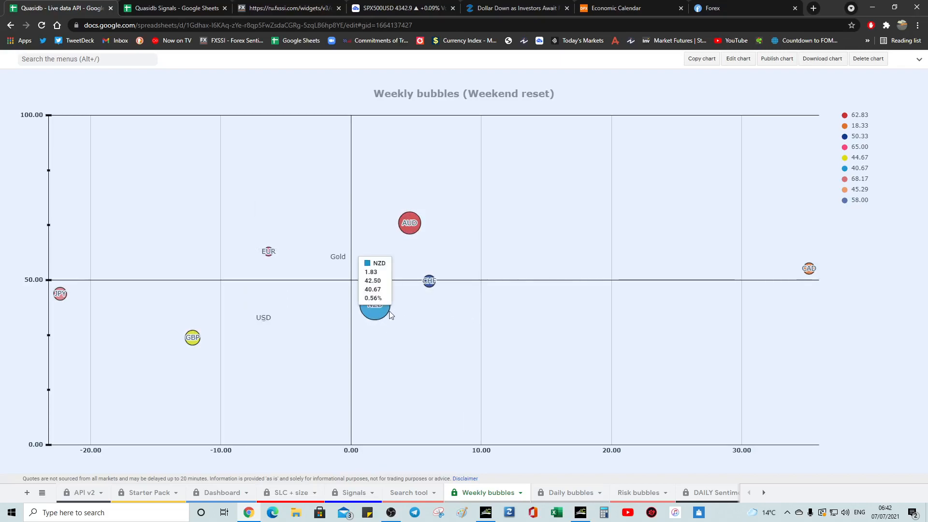
Switch to the FXCM 'Dollar Down as Investors Await' Fed minutes article.
{"action": "left_click", "coordinate": [515, 7]}
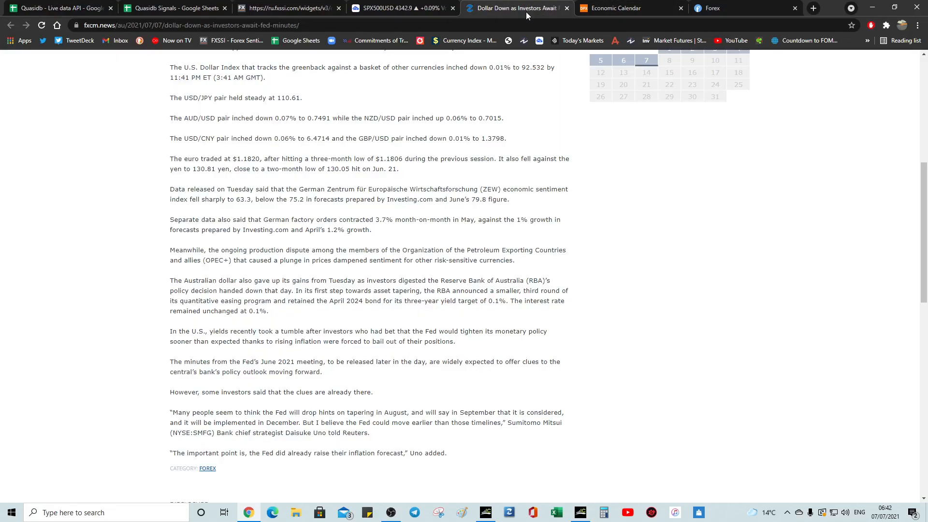
{"action": "mouse_move", "coordinate": [124, 256]}
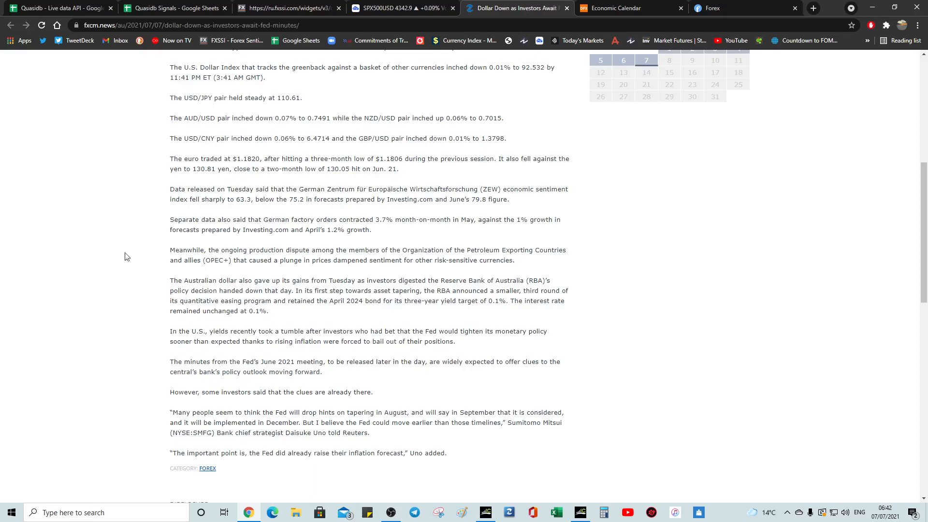
{"action": "mouse_move", "coordinate": [199, 209]}
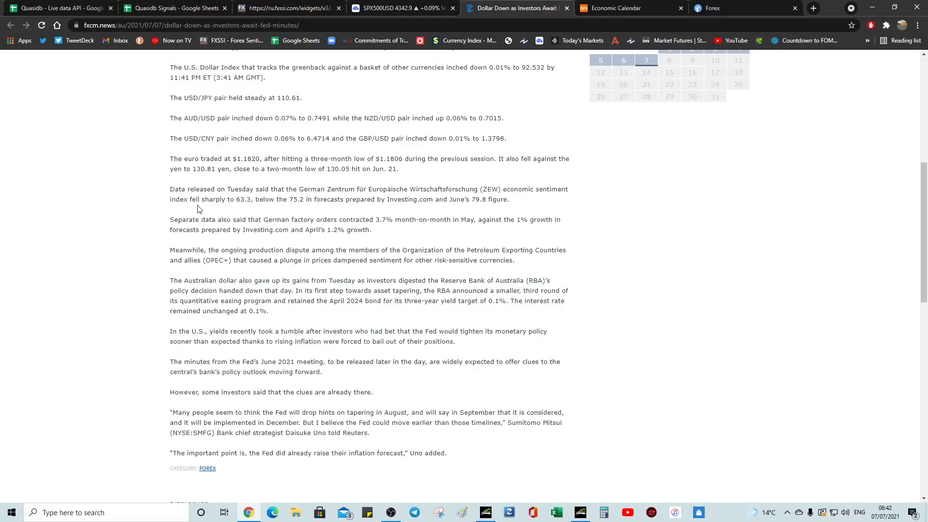
{"action": "mouse_move", "coordinate": [152, 262]}
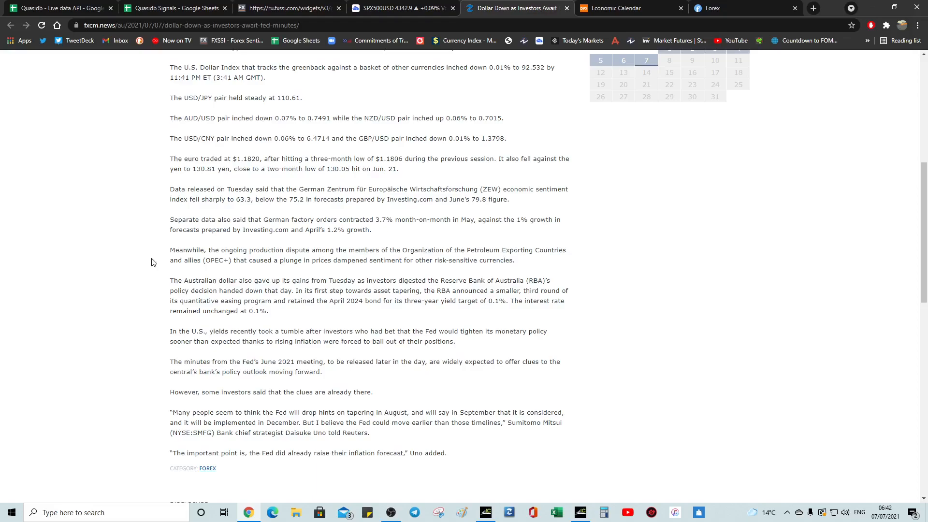
{"action": "mouse_move", "coordinate": [250, 209]}
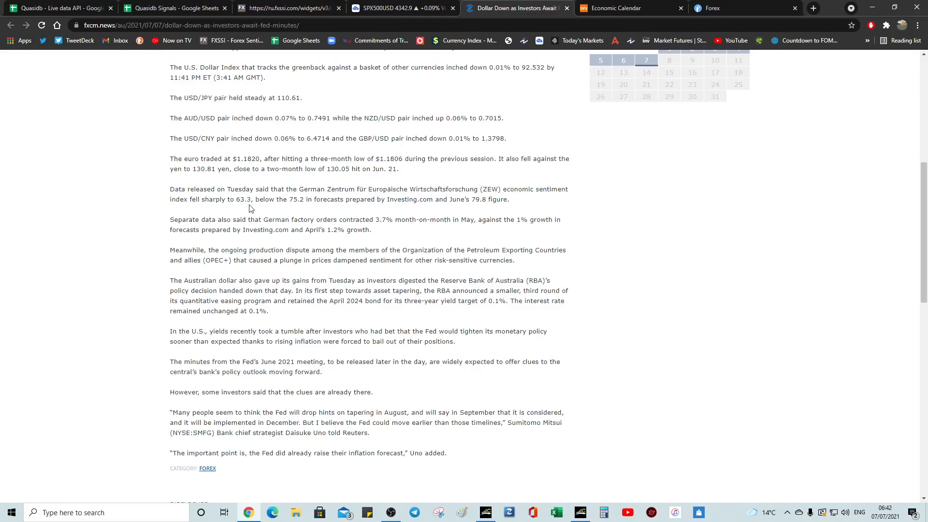
{"action": "mouse_move", "coordinate": [295, 246]}
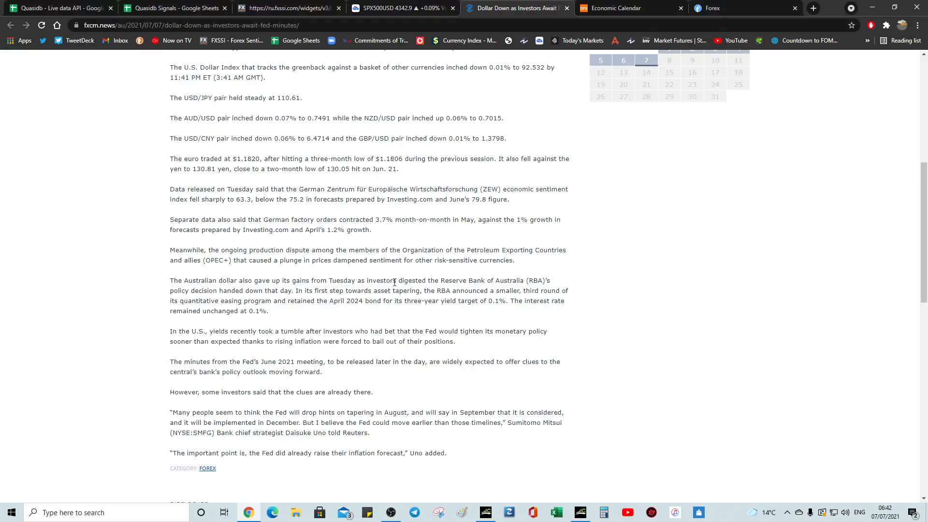
{"action": "mouse_move", "coordinate": [504, 291]}
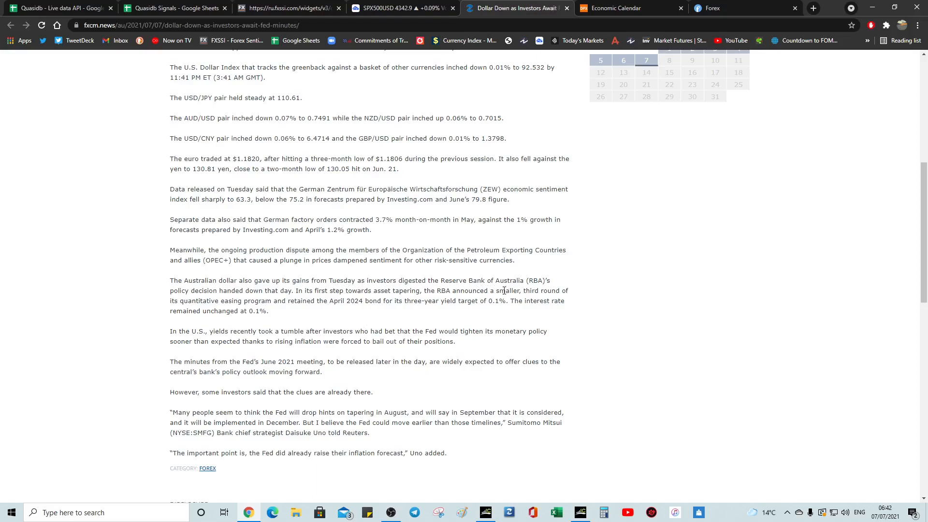
{"action": "mouse_move", "coordinate": [487, 291]}
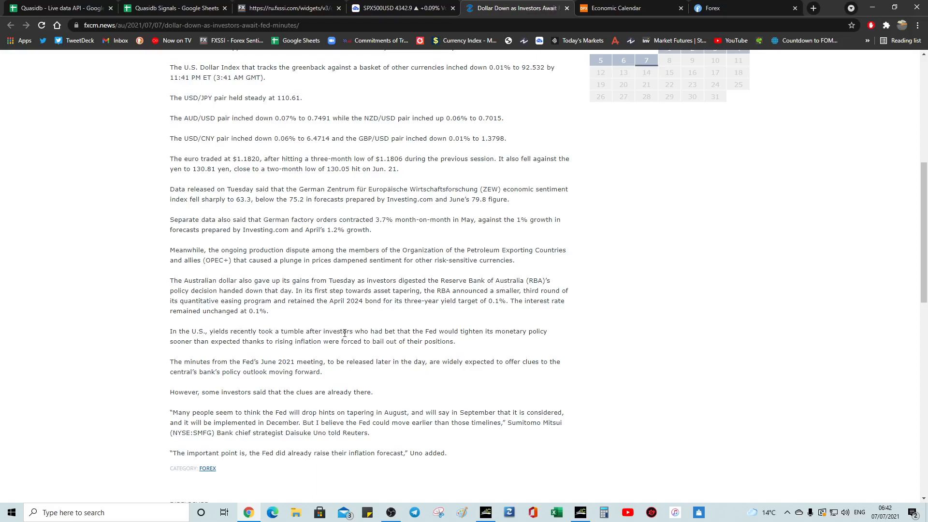
{"action": "mouse_move", "coordinate": [443, 328]}
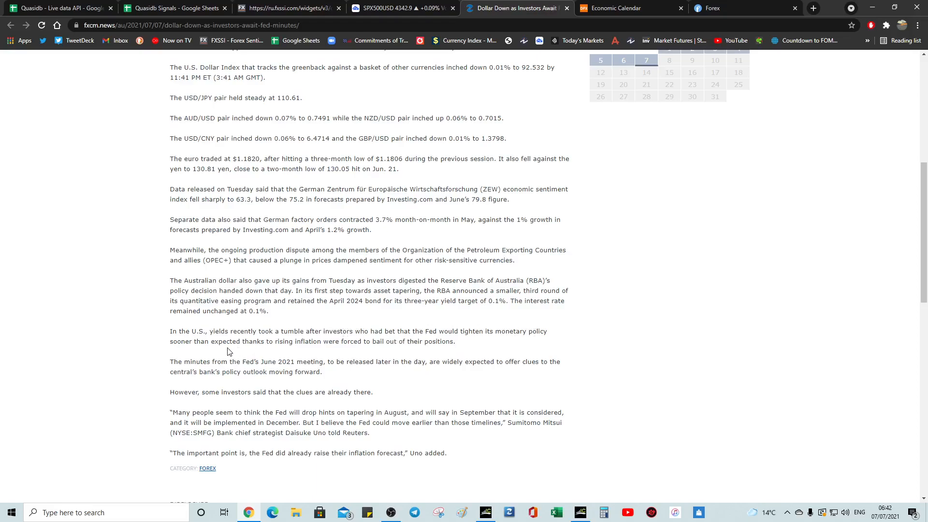
{"action": "mouse_move", "coordinate": [377, 341]}
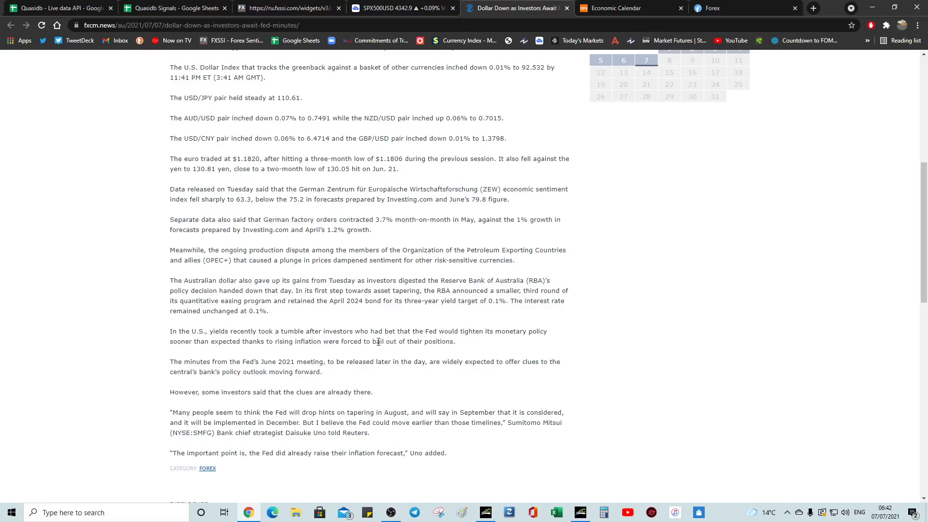
{"action": "mouse_move", "coordinate": [302, 350]}
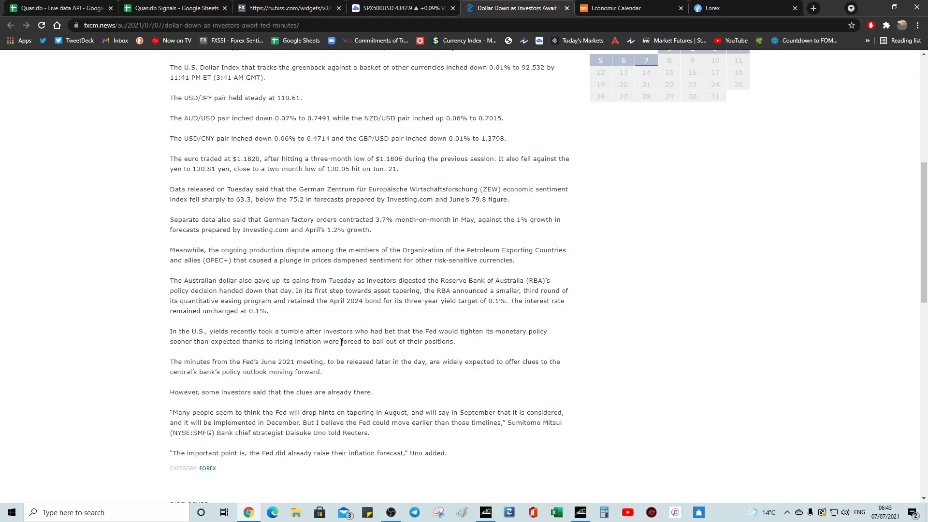
{"action": "mouse_move", "coordinate": [300, 344]}
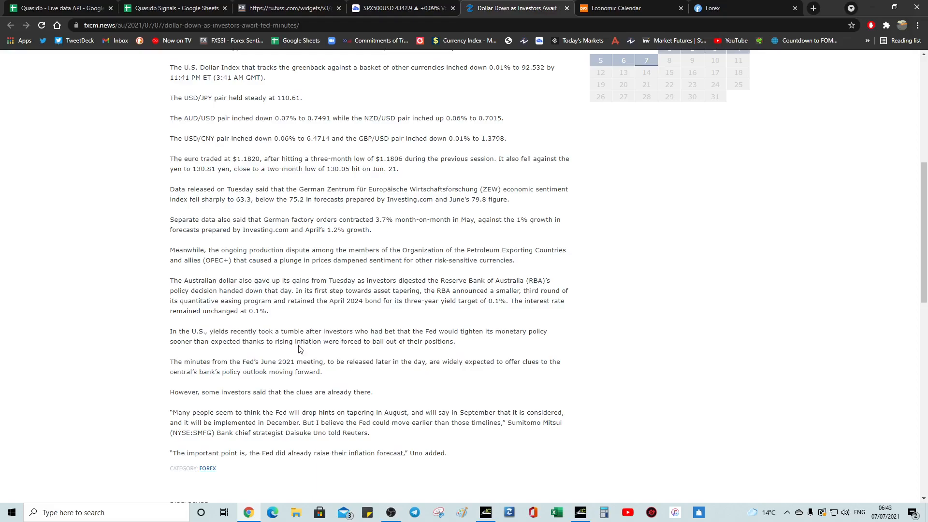
{"action": "mouse_move", "coordinate": [219, 239]}
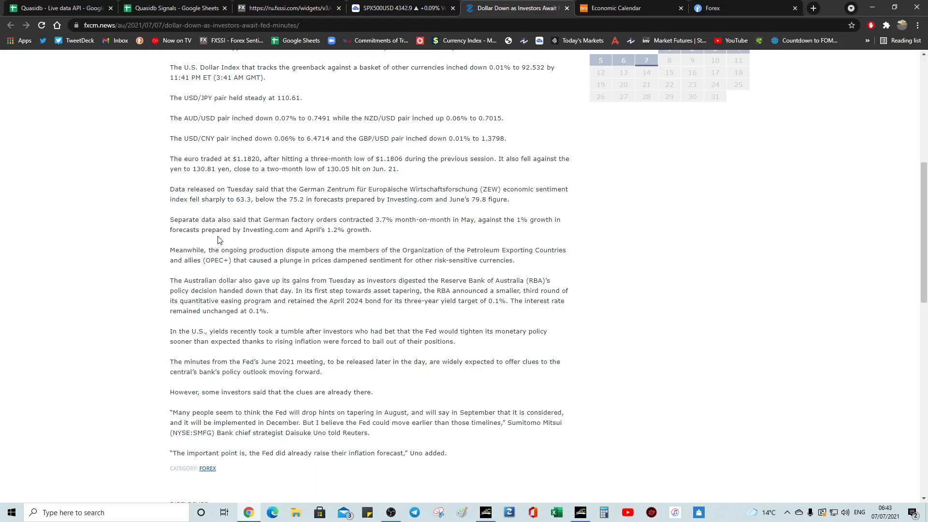
{"action": "mouse_move", "coordinate": [246, 128]}
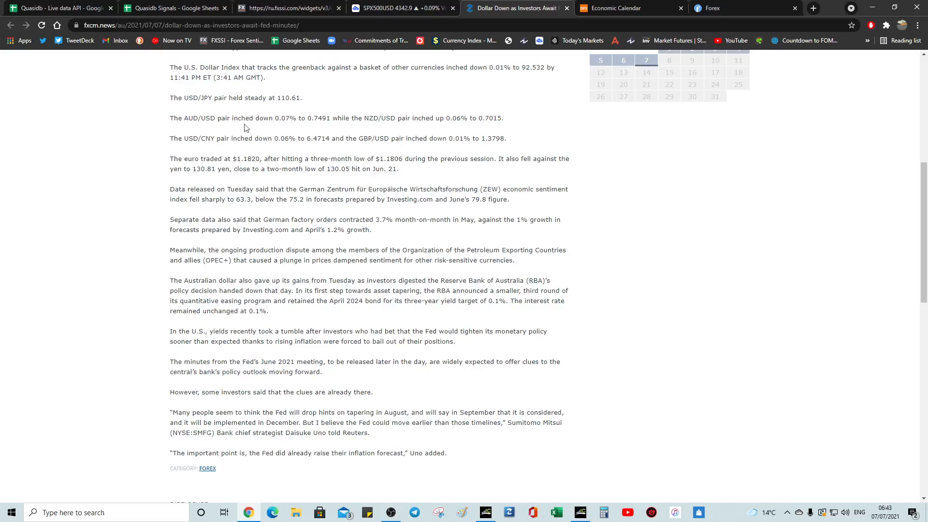
{"action": "mouse_move", "coordinate": [253, 280]}
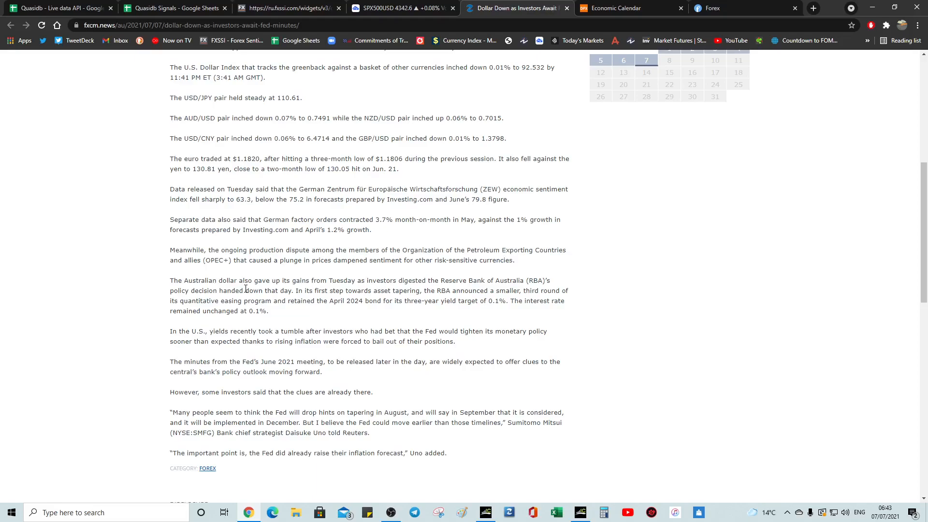
{"action": "mouse_move", "coordinate": [369, 332]}
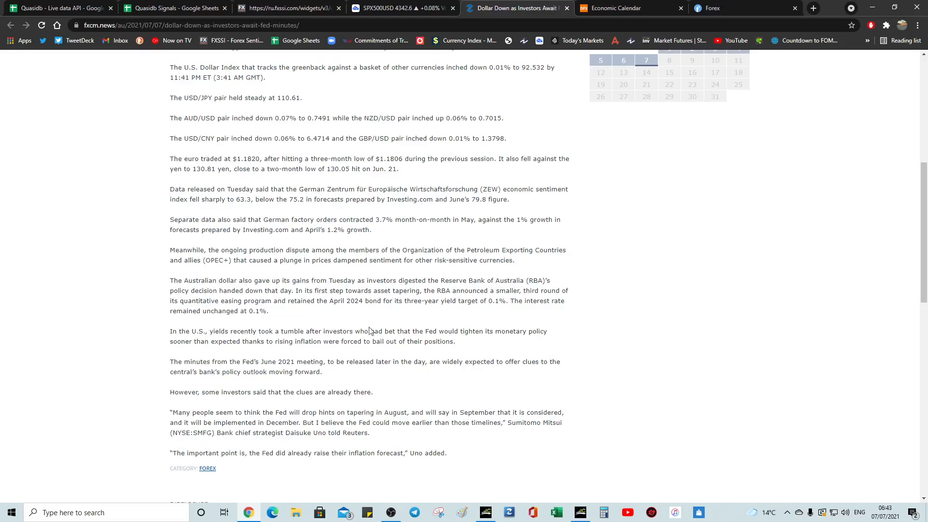
{"action": "mouse_move", "coordinate": [484, 512]}
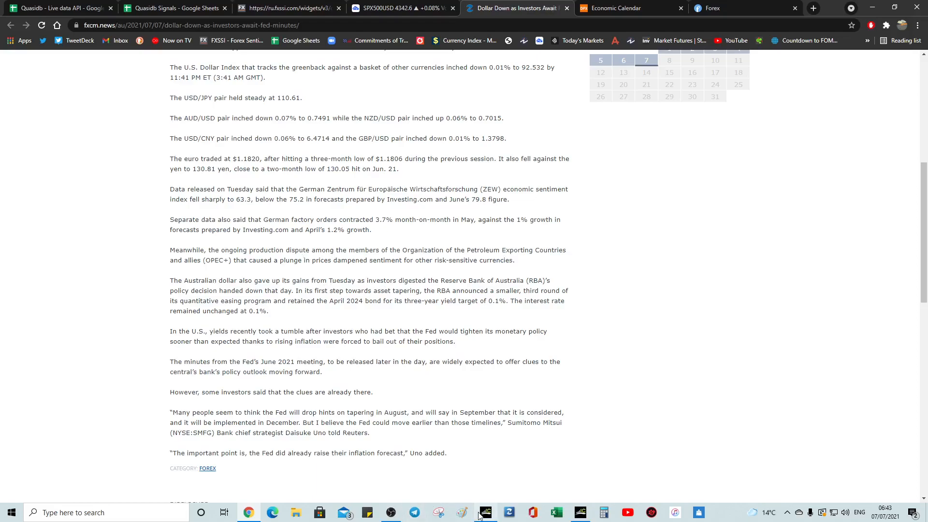
{"action": "left_click", "coordinate": [484, 512]}
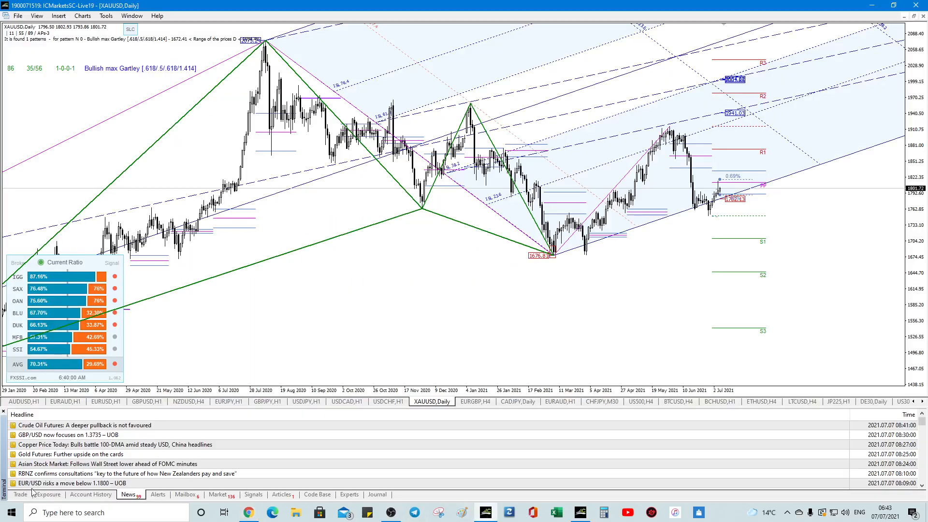
{"action": "mouse_move", "coordinate": [240, 405]}
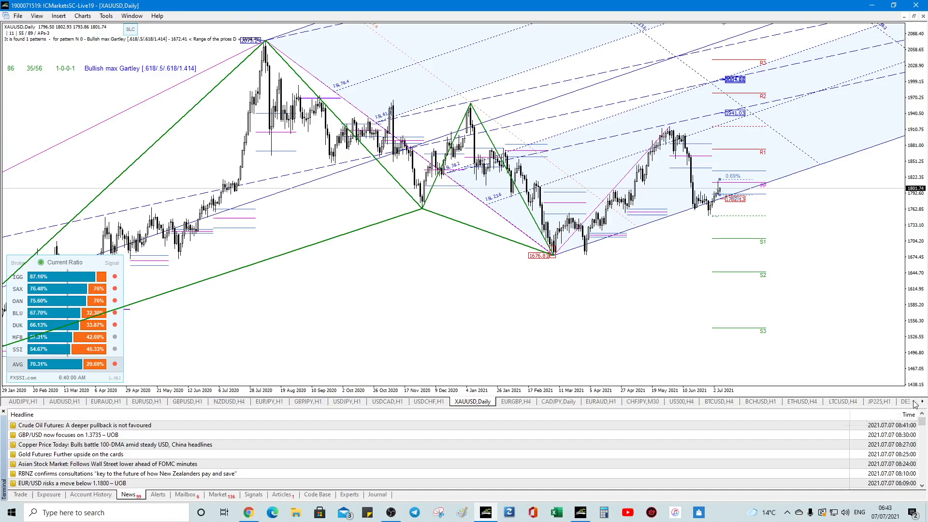
Switch from the XAUUSD daily chart to the AUDJPY H1 chart with its Bullish AB=CD pattern.
{"action": "left_click", "coordinate": [22, 401]}
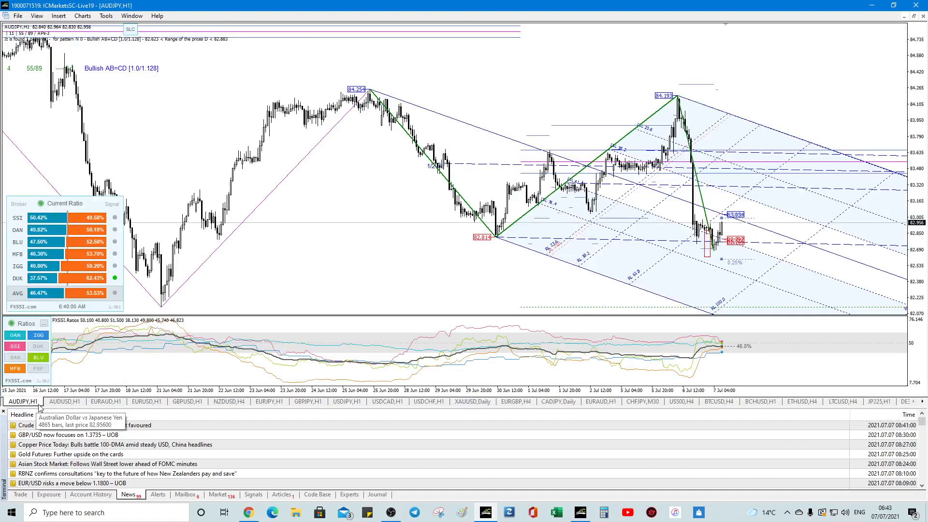
{"action": "mouse_move", "coordinate": [587, 249]}
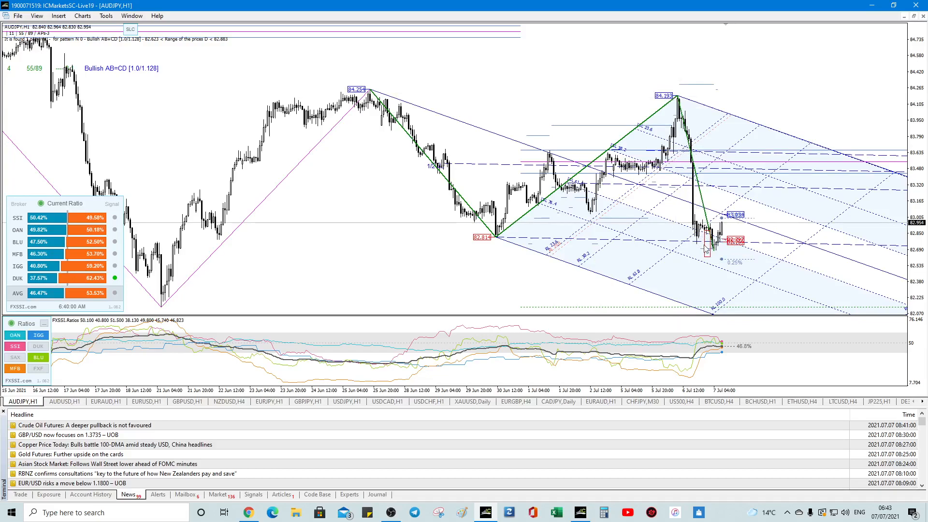
{"action": "mouse_move", "coordinate": [383, 84]}
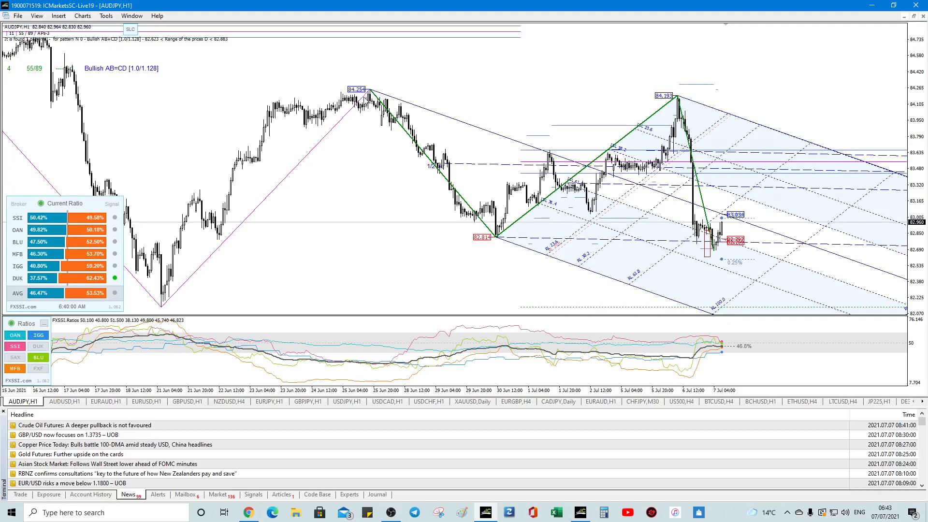
{"action": "mouse_move", "coordinate": [370, 94]}
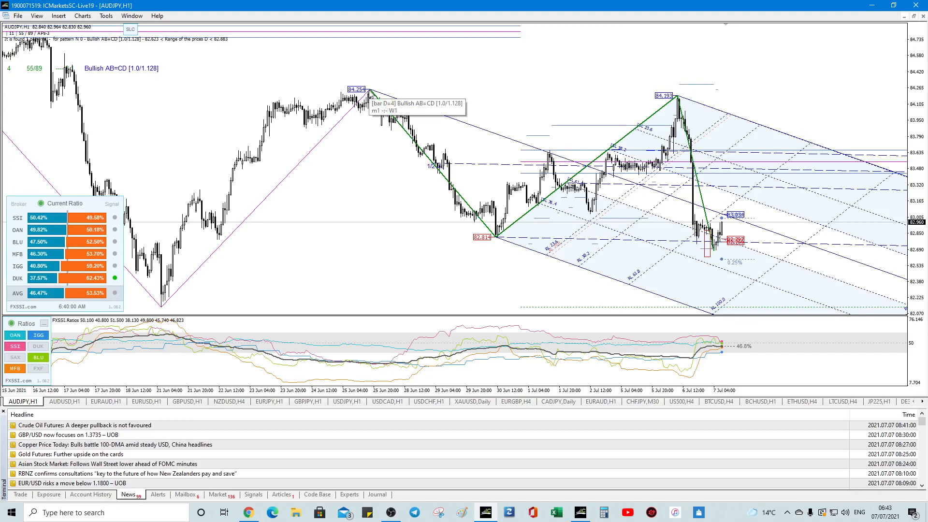
{"action": "mouse_move", "coordinate": [532, 99]}
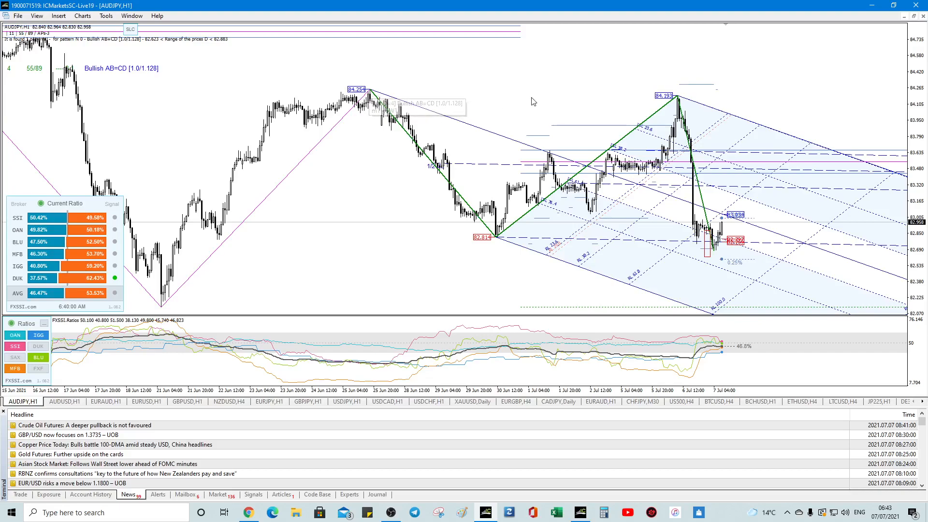
{"action": "mouse_move", "coordinate": [724, 271]}
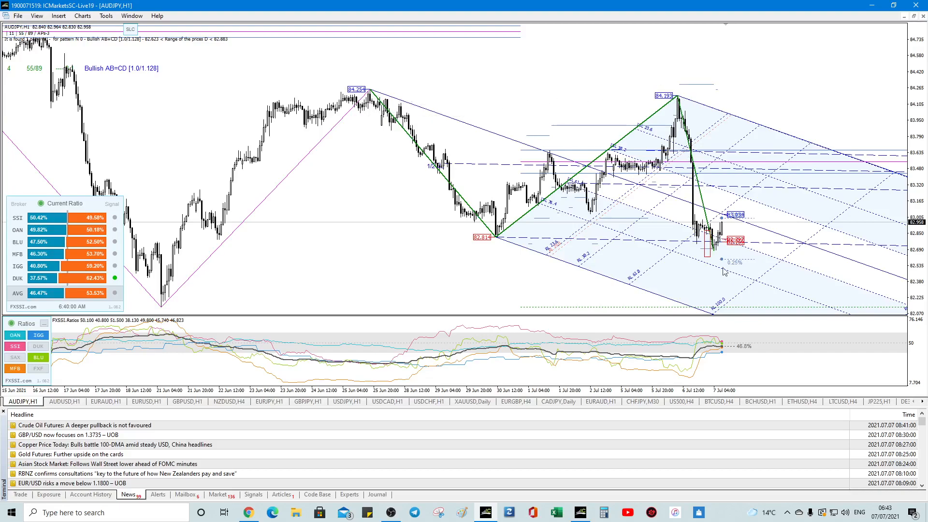
{"action": "mouse_move", "coordinate": [715, 290]}
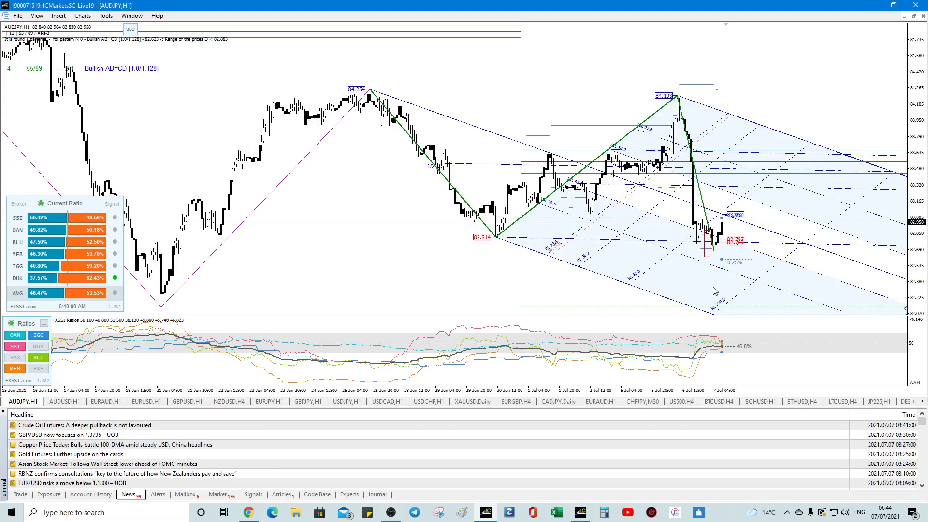
{"action": "mouse_move", "coordinate": [705, 259]}
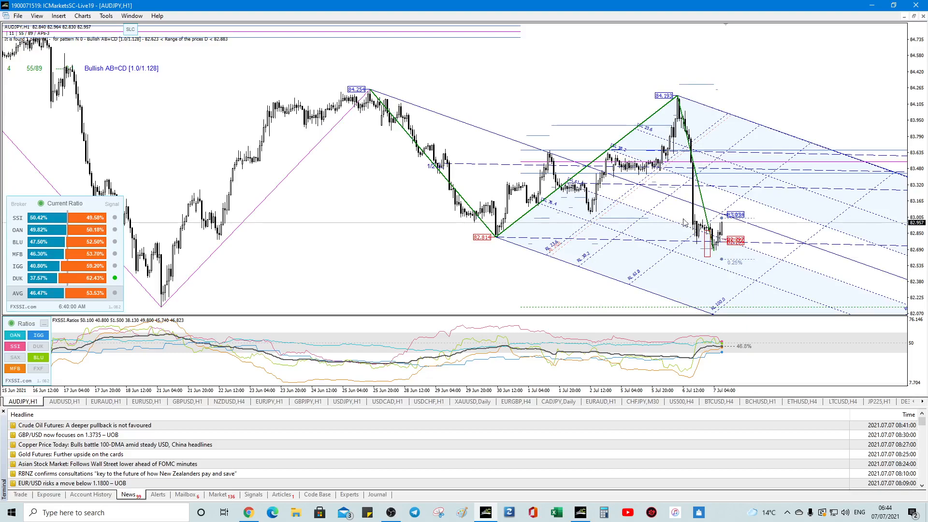
{"action": "mouse_move", "coordinate": [57, 302]}
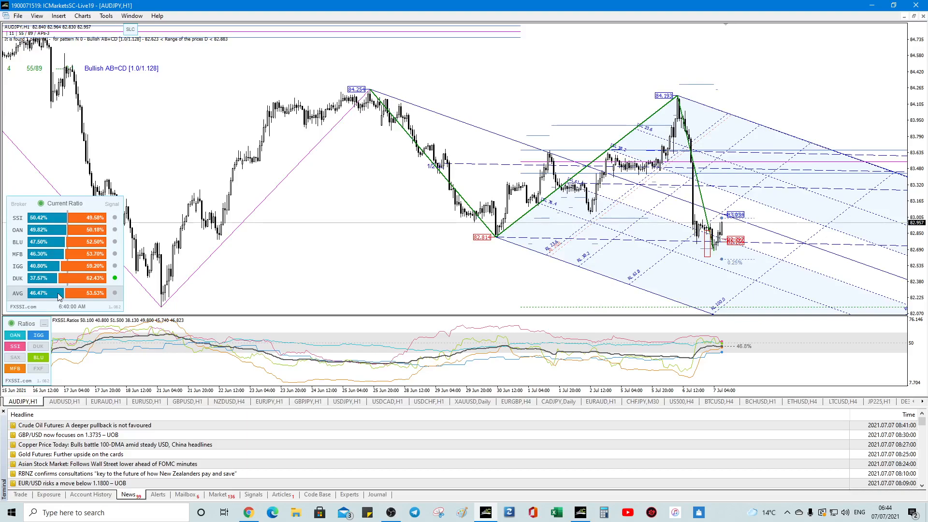
{"action": "mouse_move", "coordinate": [64, 180]}
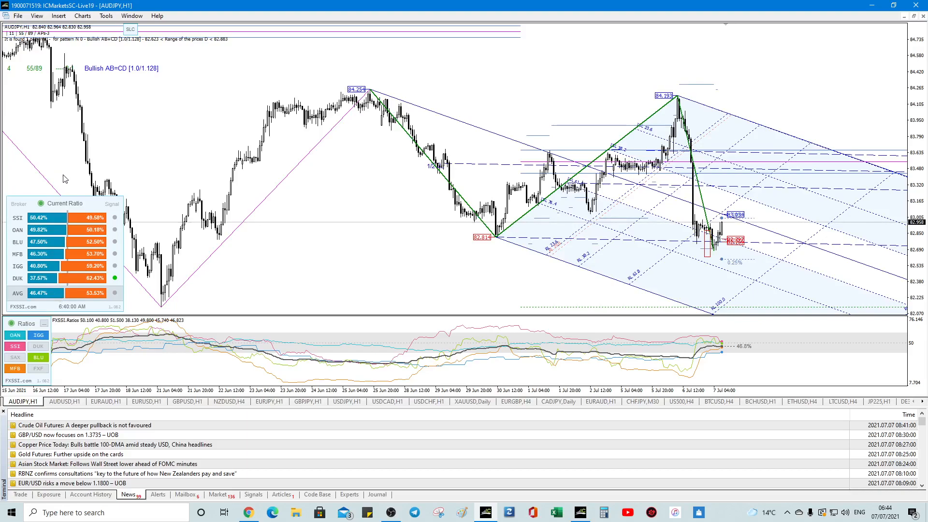
{"action": "mouse_move", "coordinate": [83, 76]}
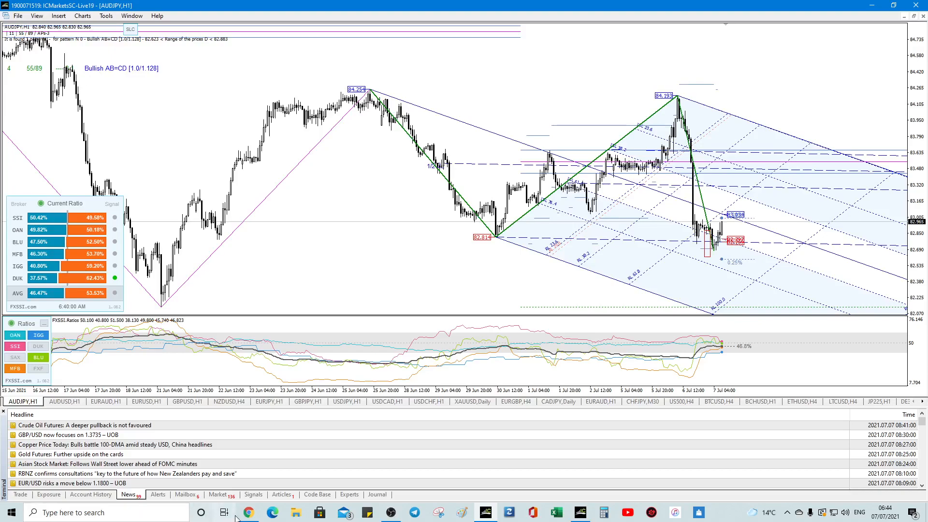
Return to the Weekly bubbles sheet and check the USD, JPY and GBP bubbles.
{"action": "left_click", "coordinate": [249, 512]}
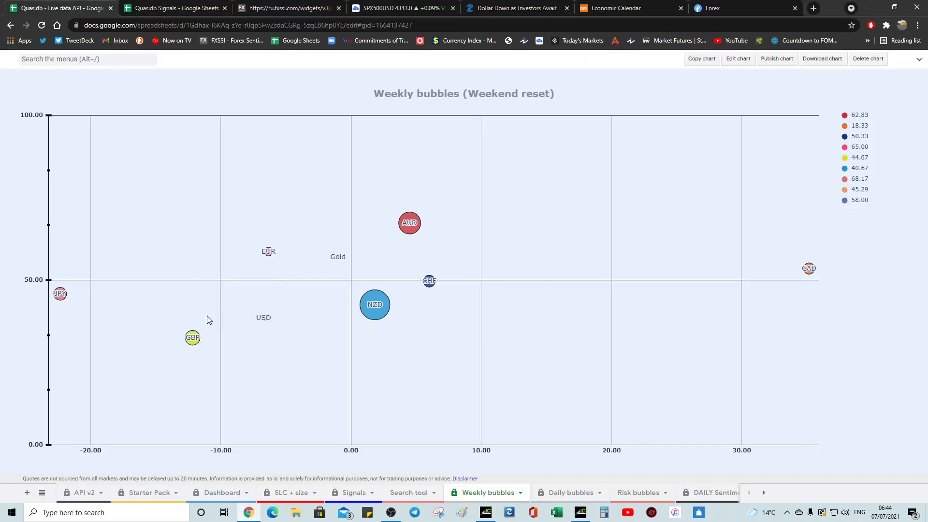
{"action": "mouse_move", "coordinate": [263, 317]}
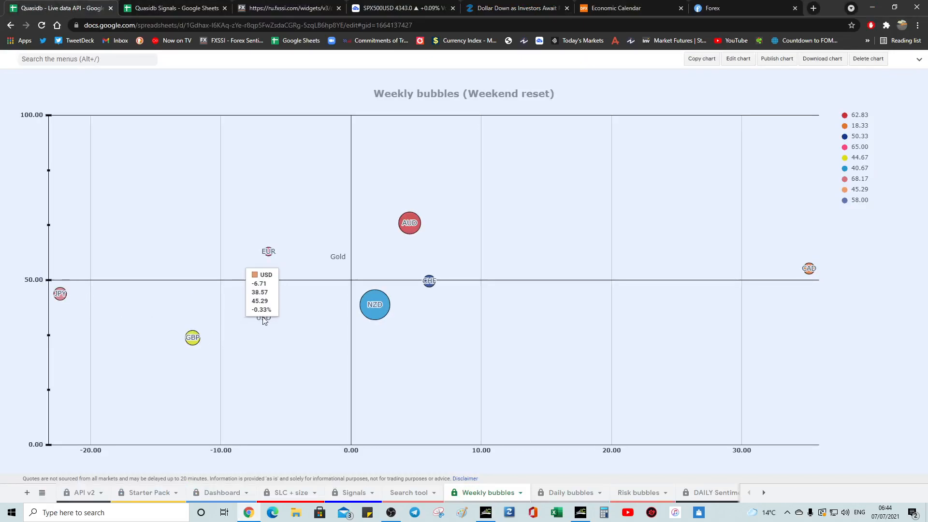
{"action": "mouse_move", "coordinate": [59, 294]}
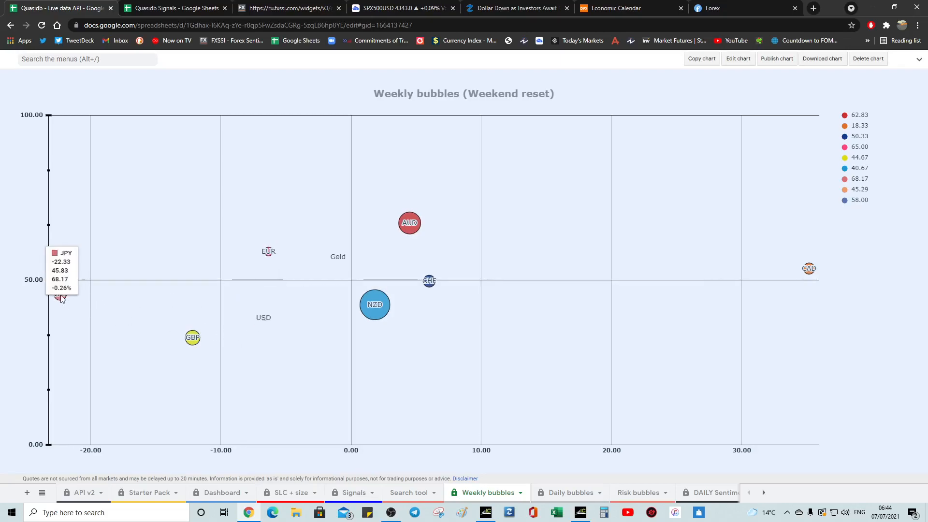
{"action": "mouse_move", "coordinate": [247, 320]}
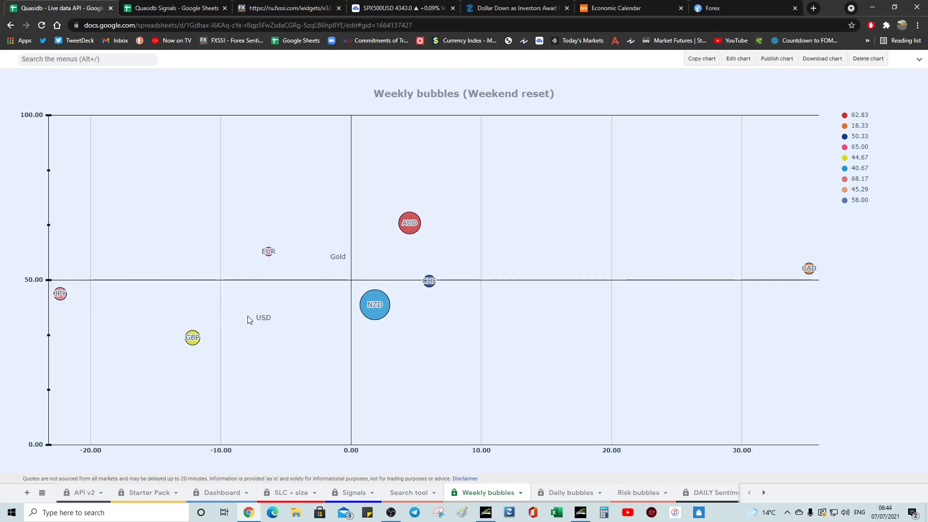
{"action": "mouse_move", "coordinate": [263, 318]}
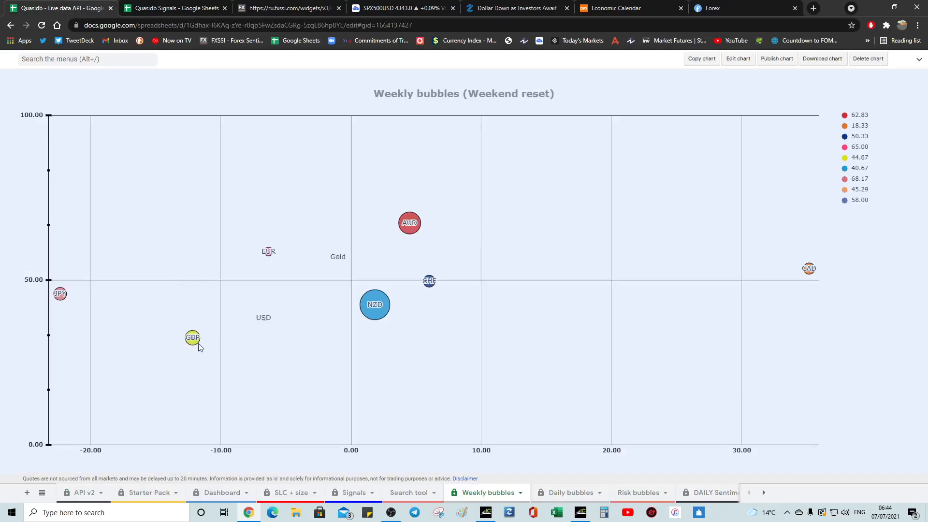
{"action": "mouse_move", "coordinate": [193, 338]}
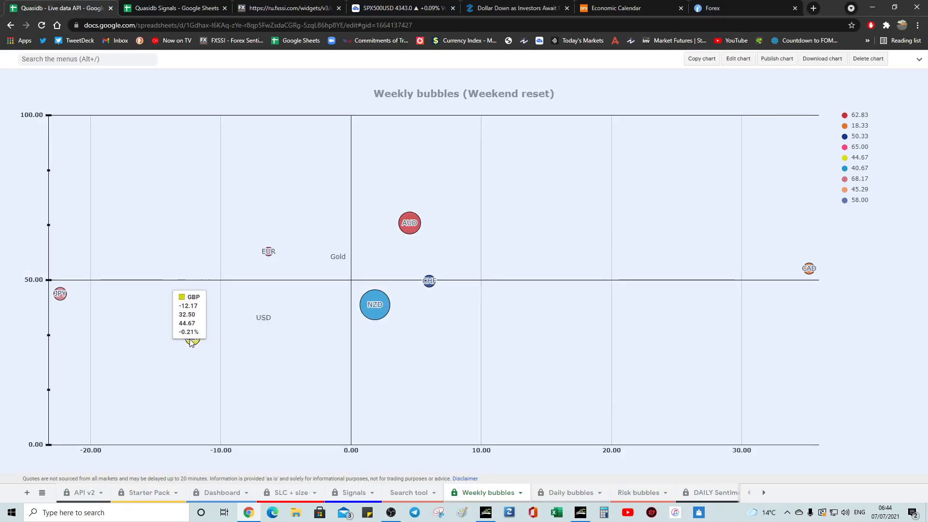
{"action": "mouse_move", "coordinate": [287, 332]}
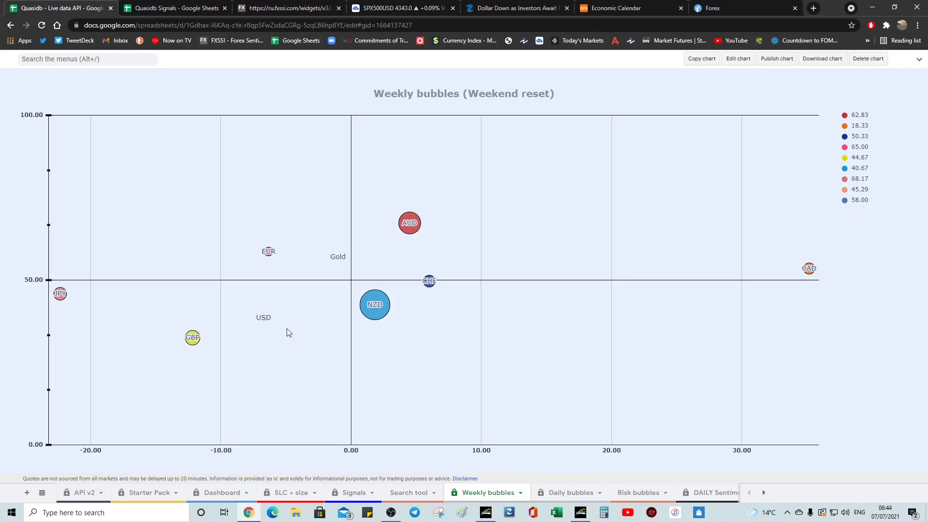
{"action": "mouse_move", "coordinate": [60, 294]}
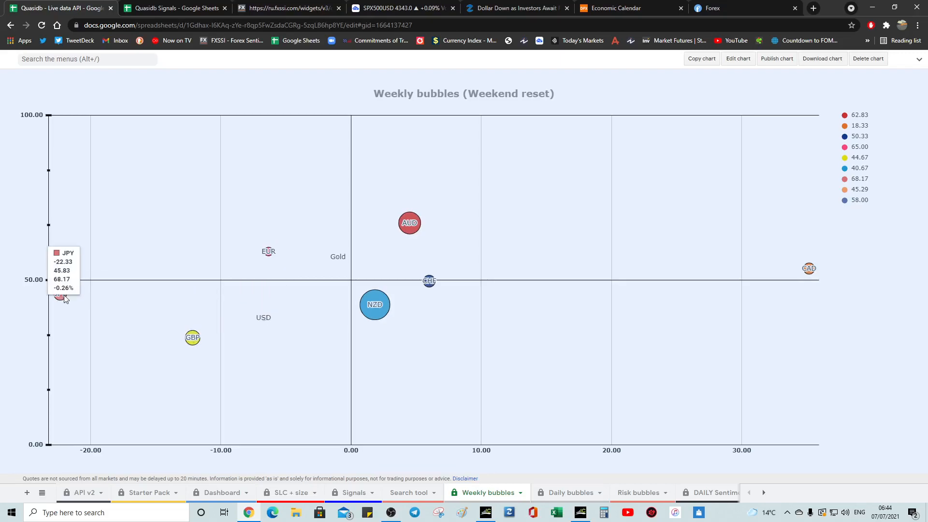
{"action": "mouse_move", "coordinate": [191, 337]}
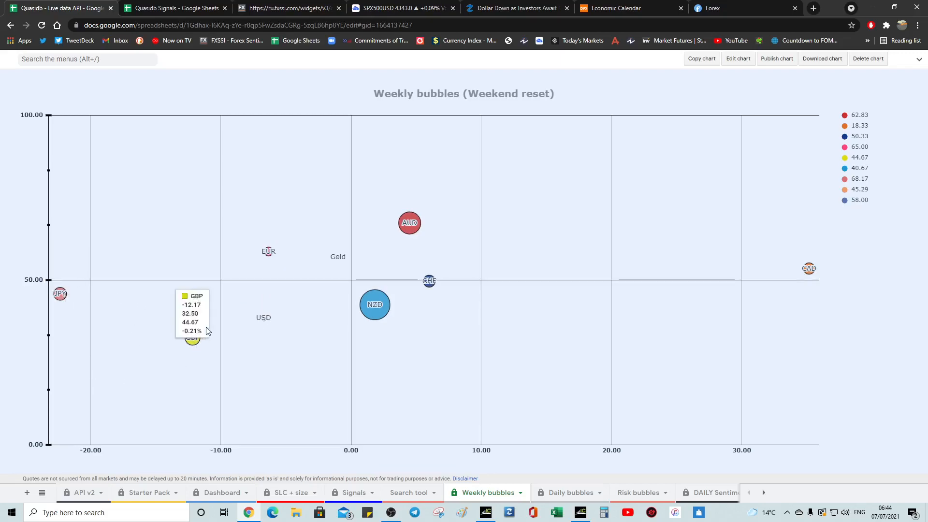
{"action": "mouse_move", "coordinate": [80, 294]}
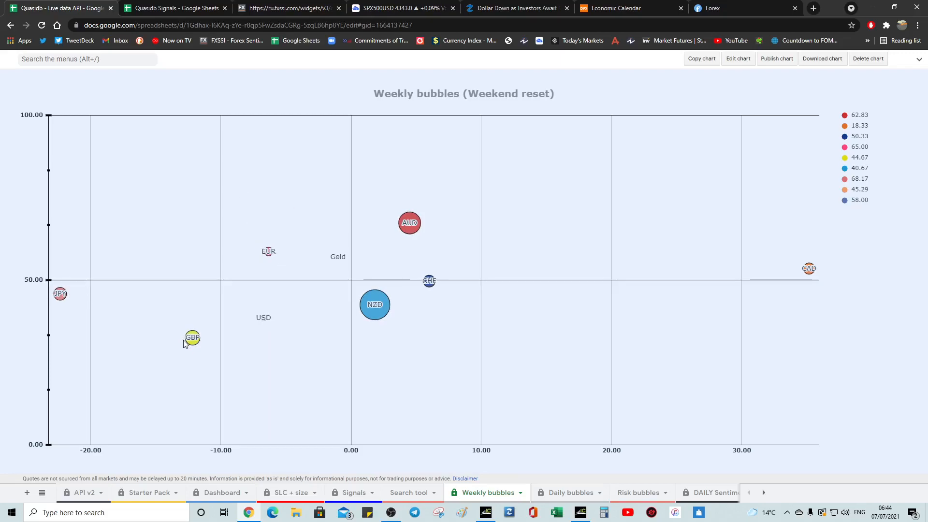
{"action": "mouse_move", "coordinate": [235, 340]}
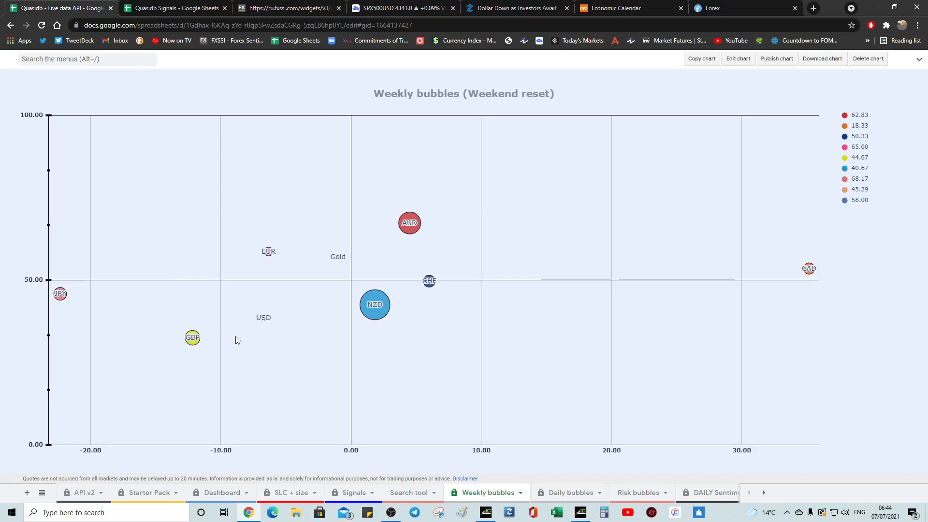
{"action": "mouse_move", "coordinate": [413, 512]}
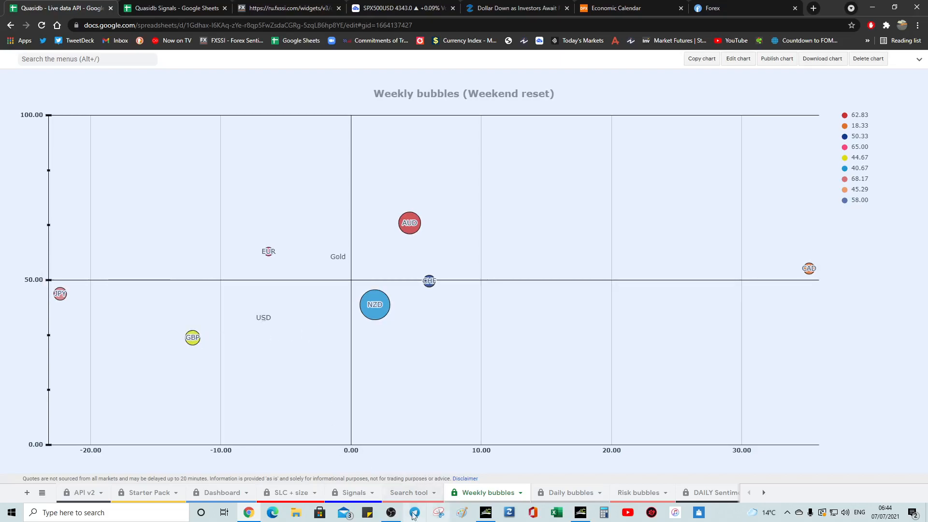
{"action": "mouse_move", "coordinate": [478, 194]}
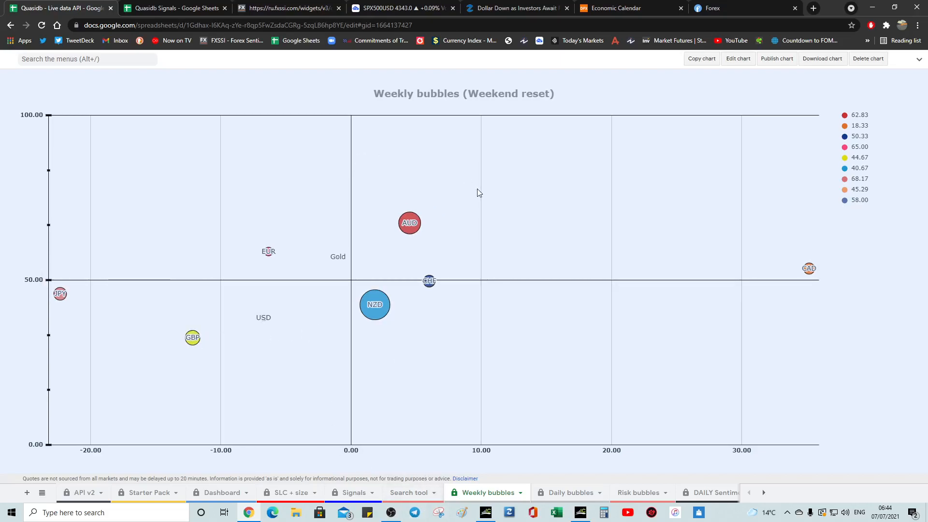
{"action": "mouse_move", "coordinate": [352, 124]}
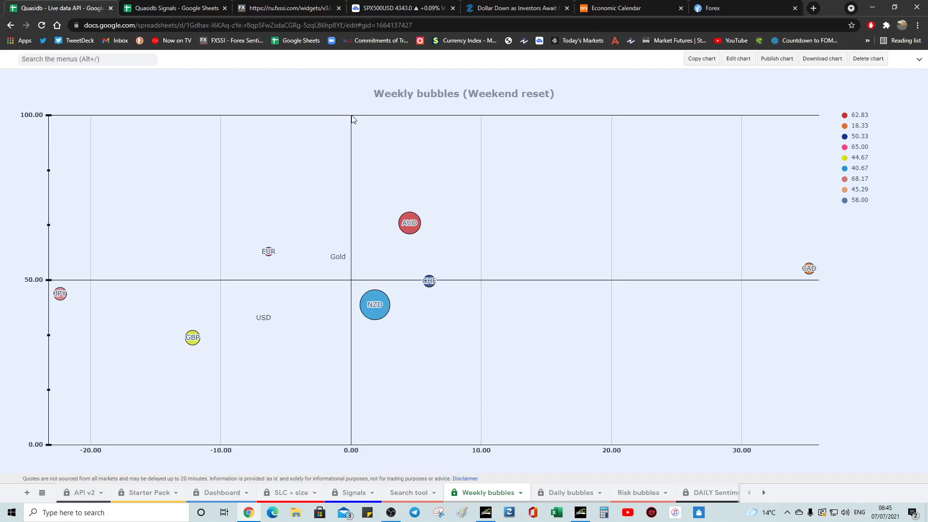
{"action": "mouse_move", "coordinate": [314, 283]}
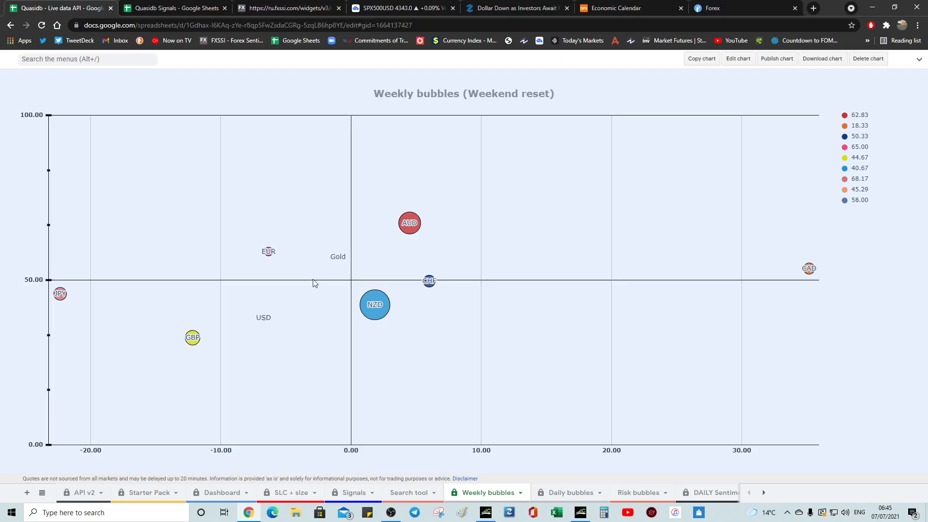
{"action": "mouse_move", "coordinate": [340, 293]}
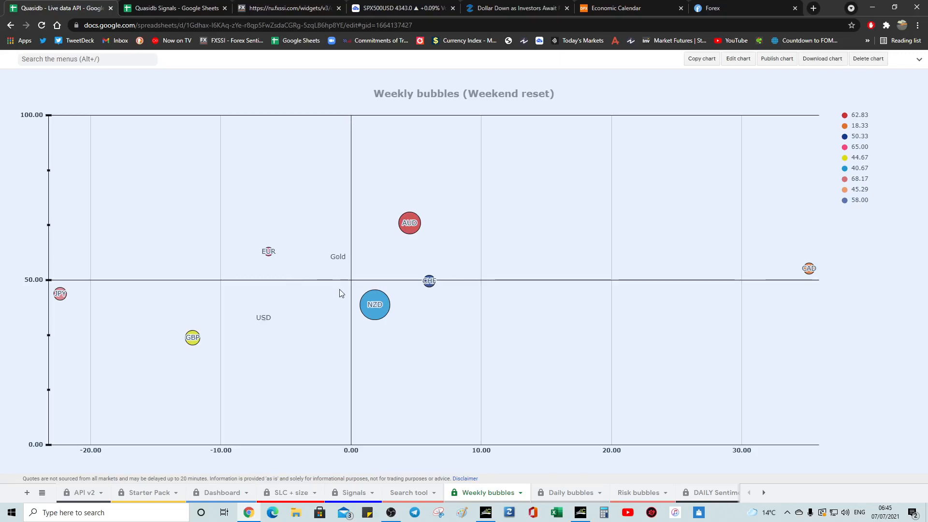